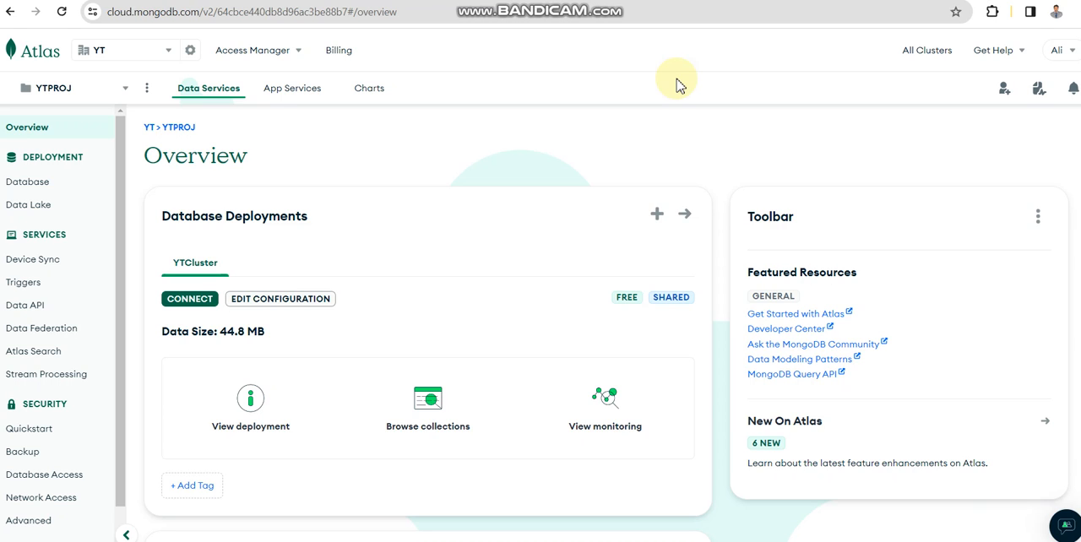
mouse_move(317, 164)
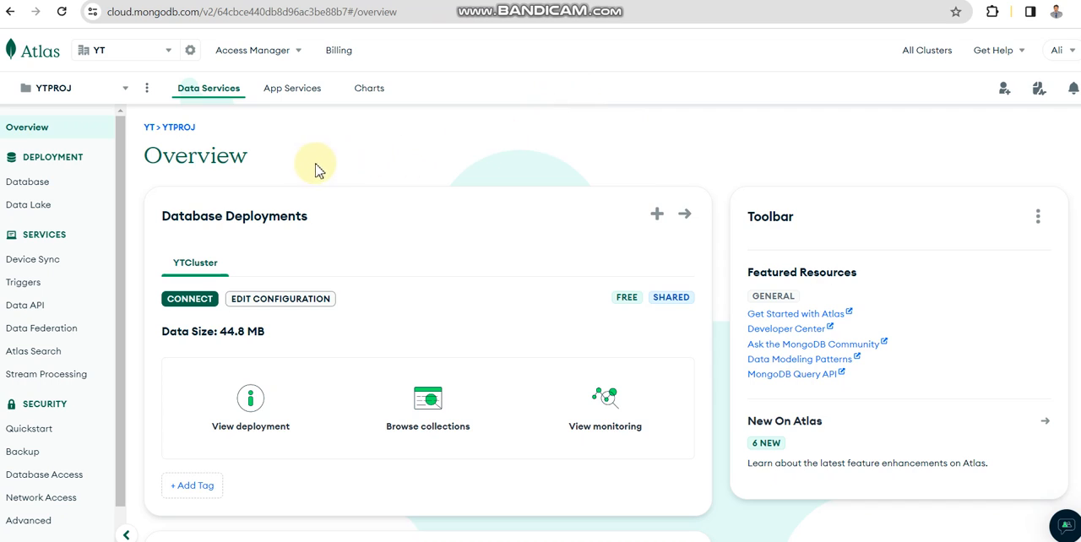
mouse_move(295, 169)
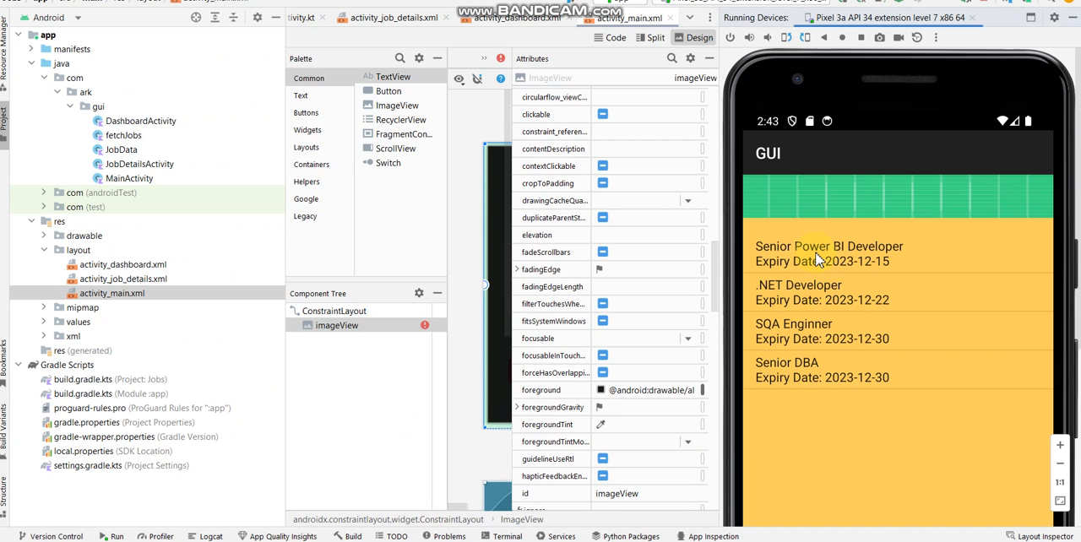
mouse_move(840, 264)
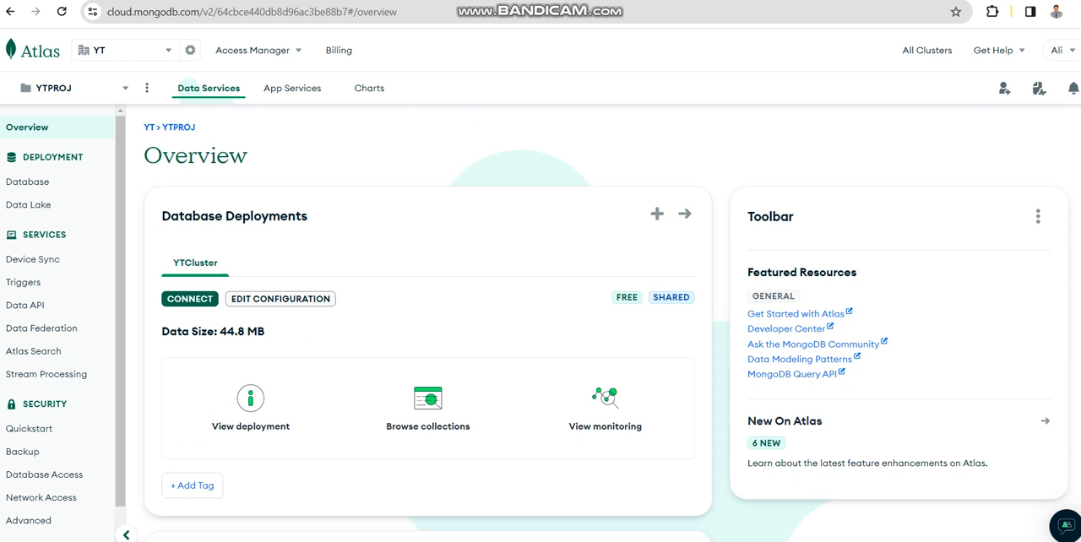
Browse YTCluster's collections and scroll through the four job documents in tasks.jobs.
click(27, 181)
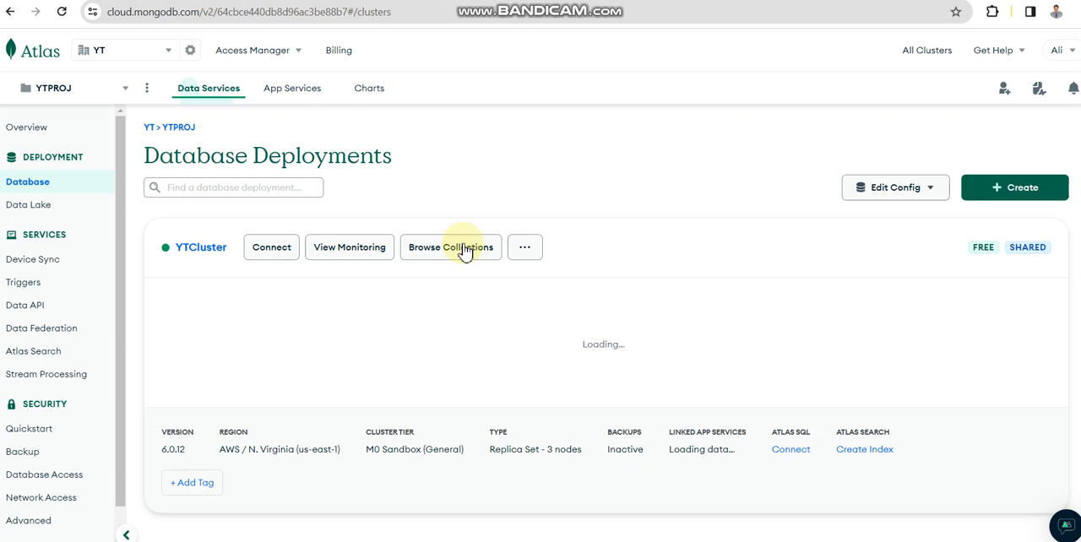
click(451, 248)
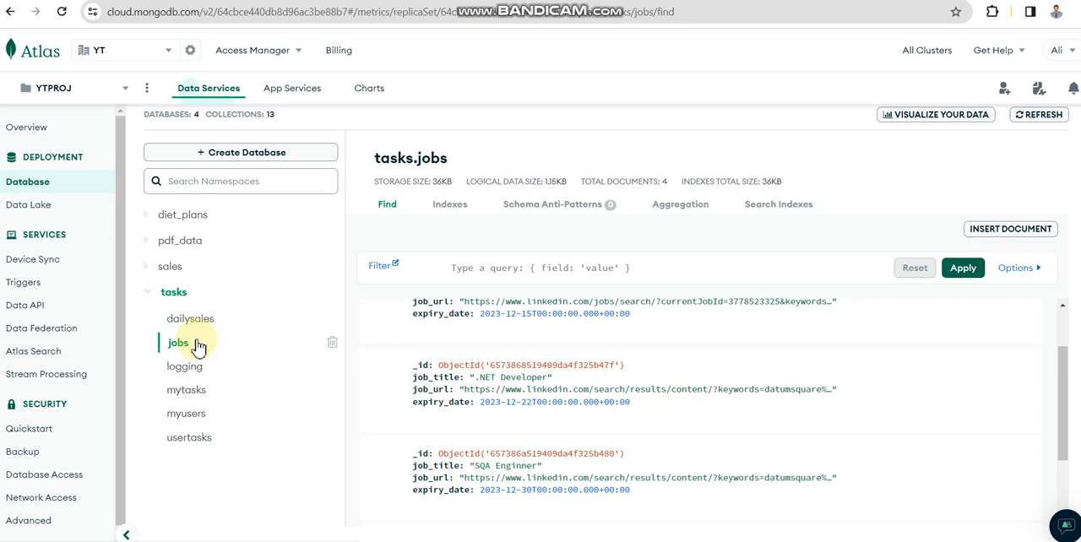
mouse_move(608, 339)
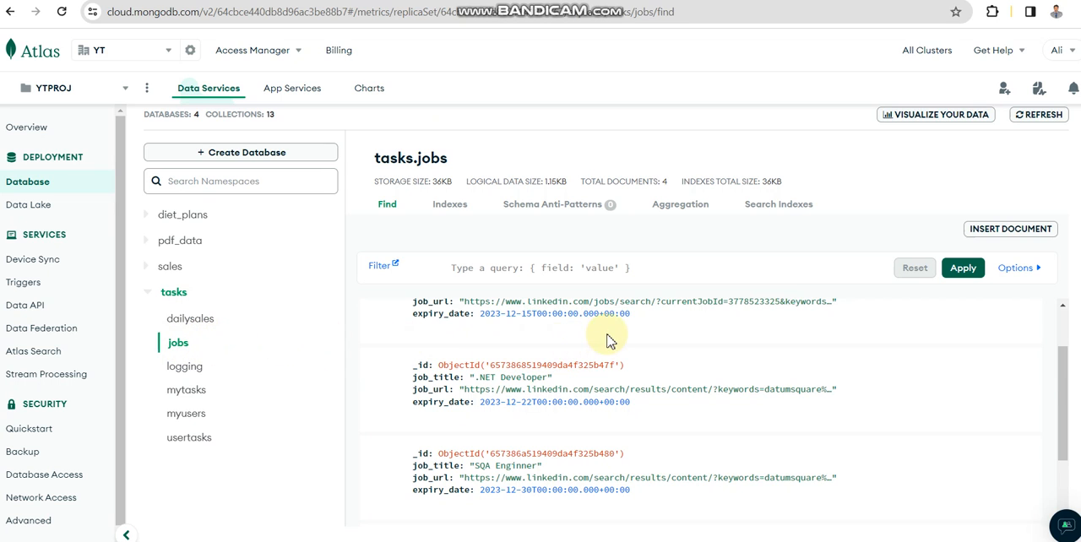
scroll(up, 3)
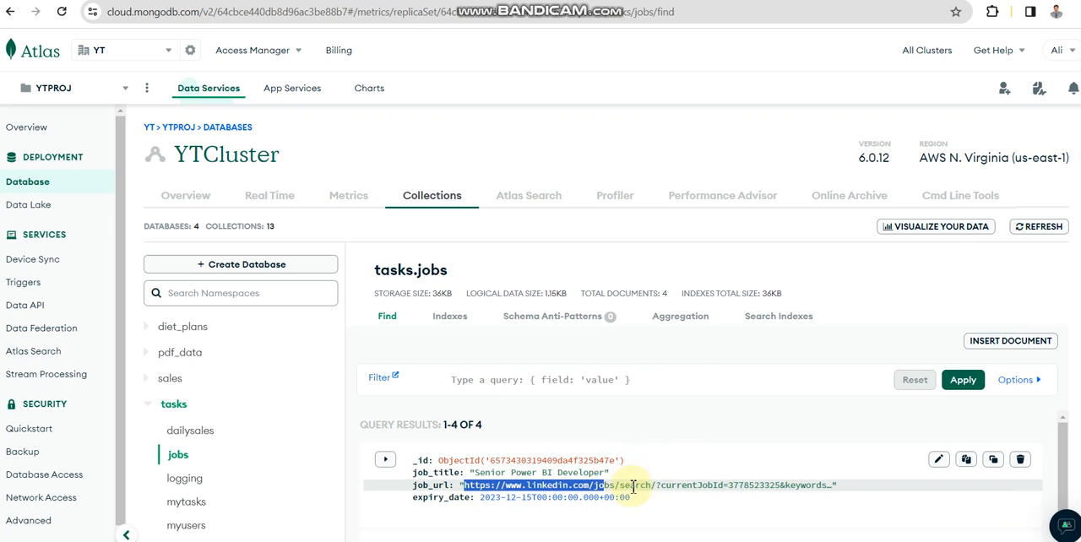
scroll(down, 3)
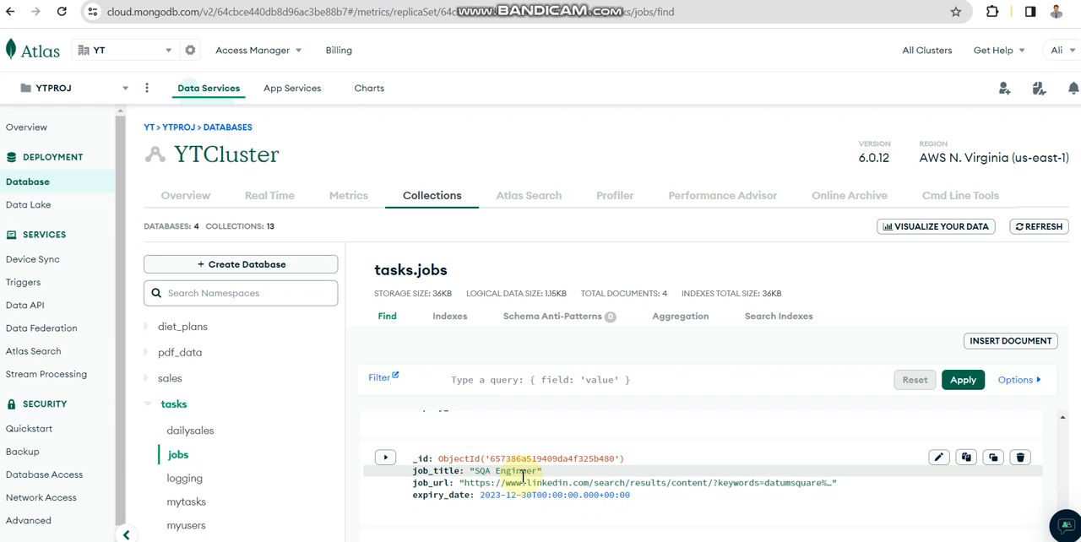
scroll(down, 3)
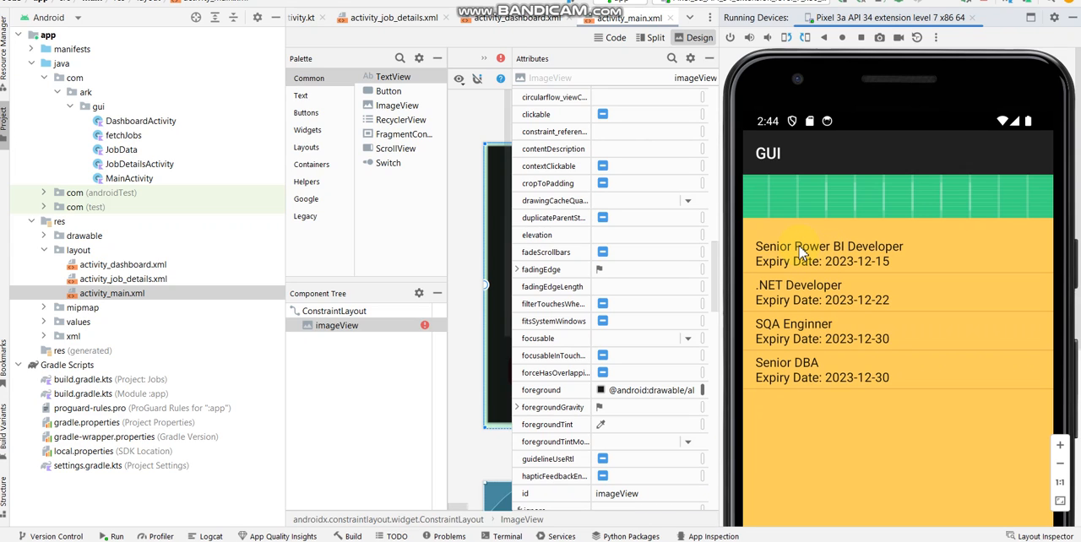
mouse_move(832, 256)
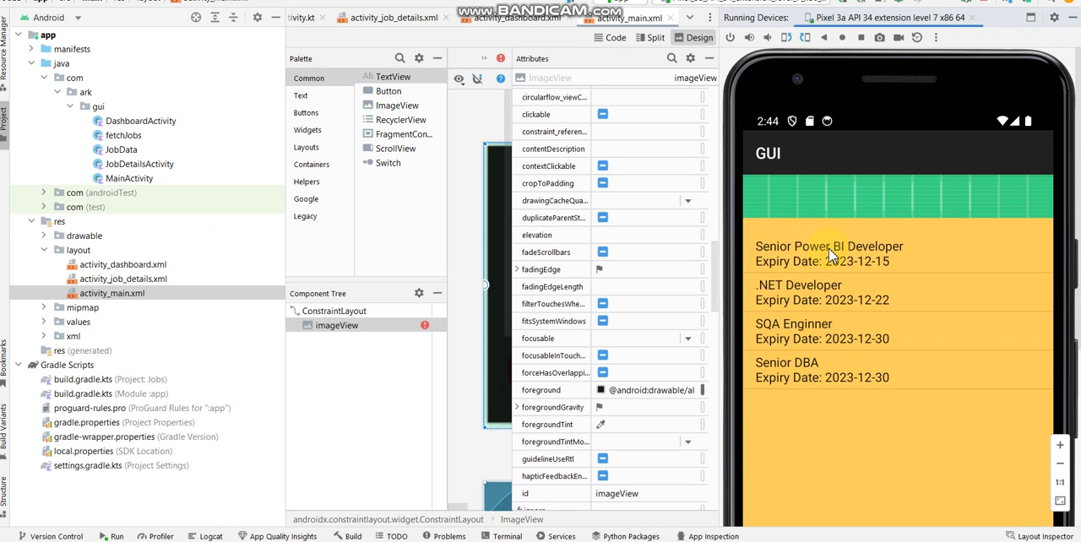
mouse_move(853, 257)
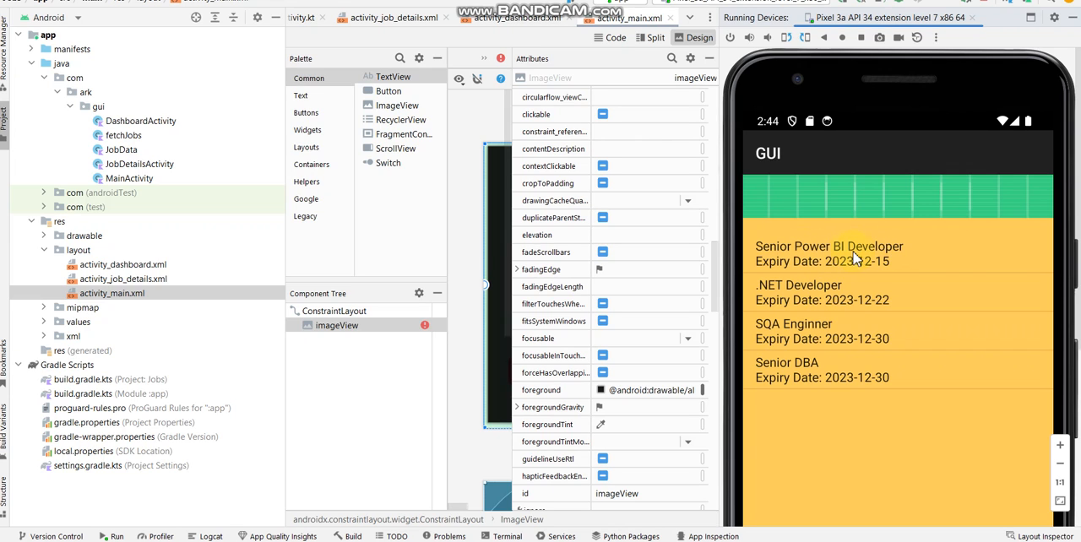
mouse_move(813, 261)
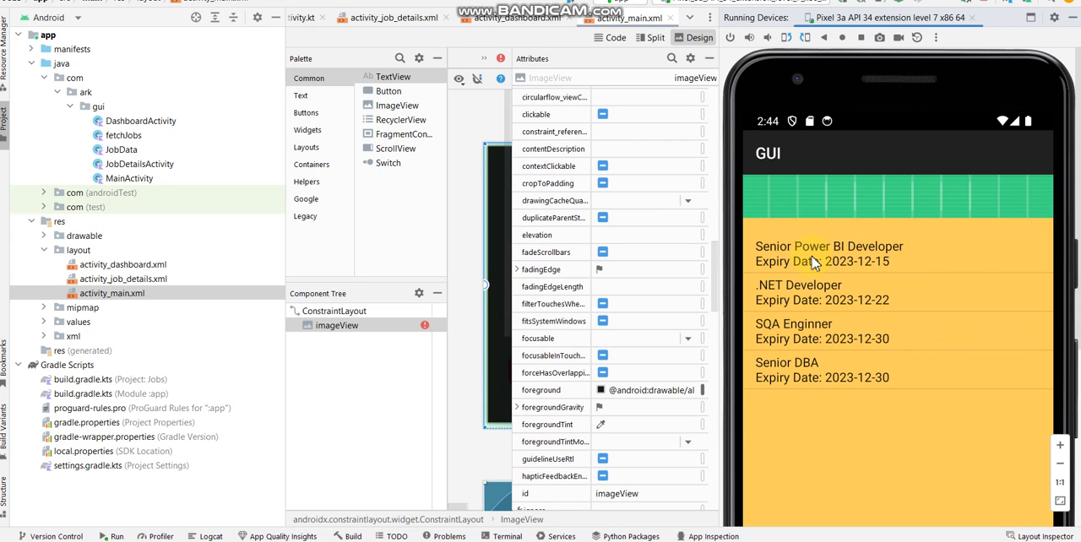
Open the Senior Power BI Developer job's details screen in the emulator.
click(828, 254)
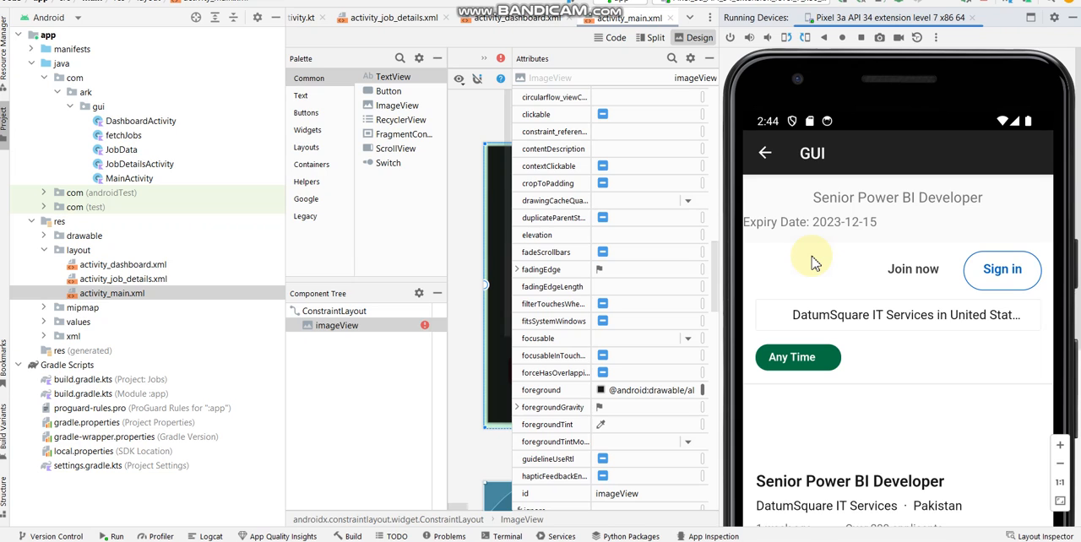
mouse_move(997, 173)
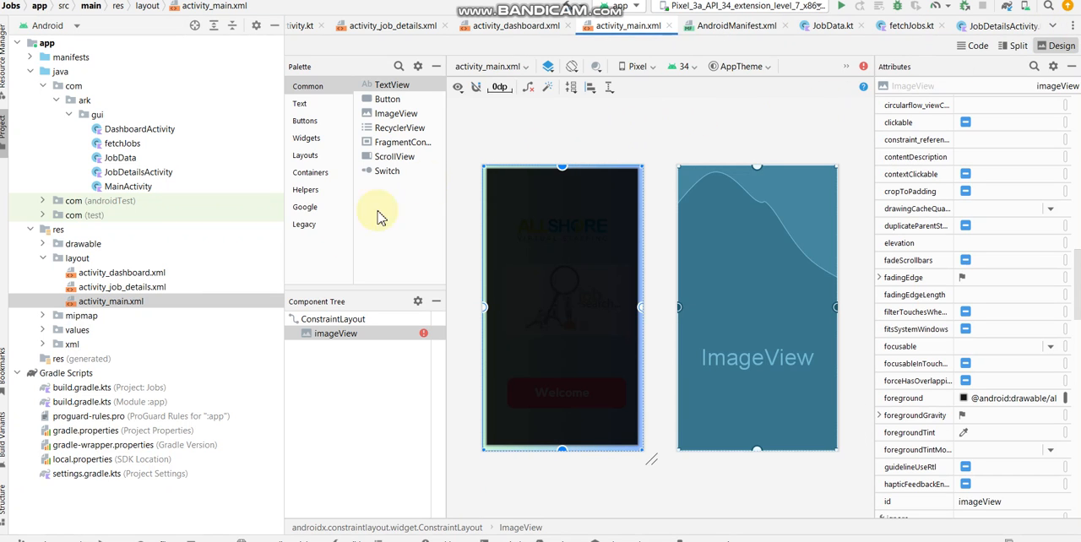
mouse_move(152, 315)
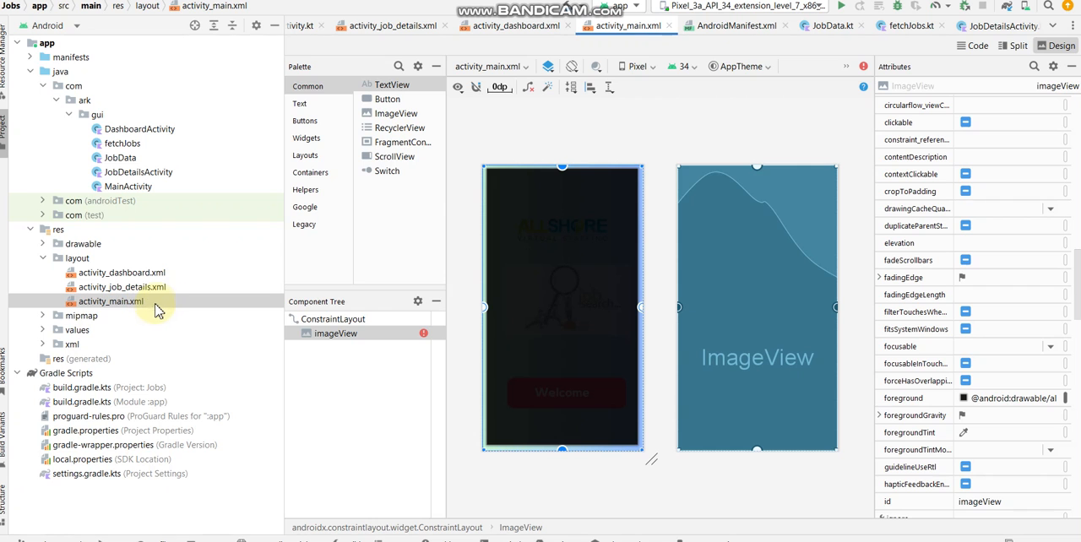
mouse_move(401, 448)
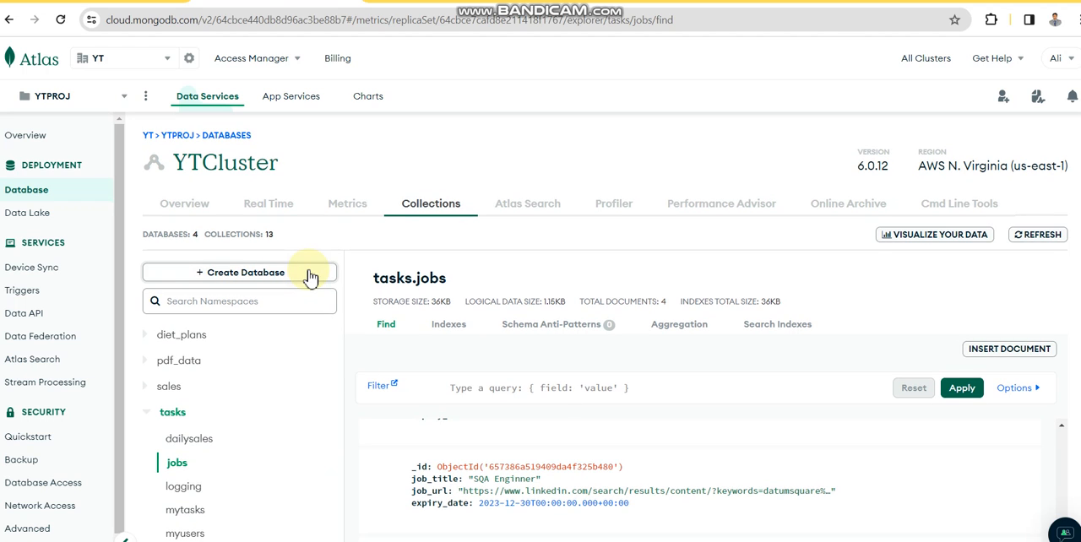
mouse_move(291, 96)
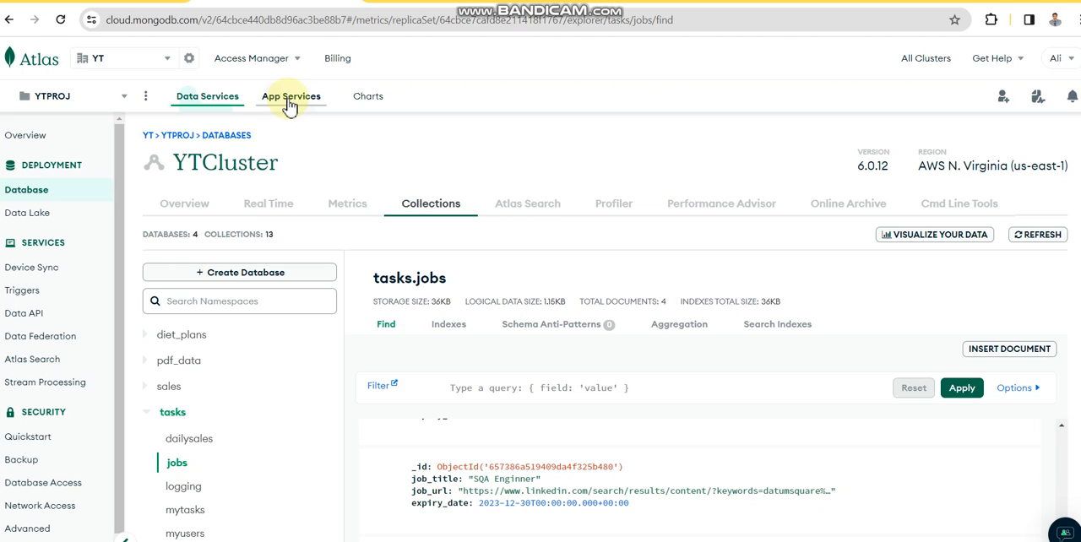
Leave the tasks.jobs collection view for the App Services applications list.
click(291, 95)
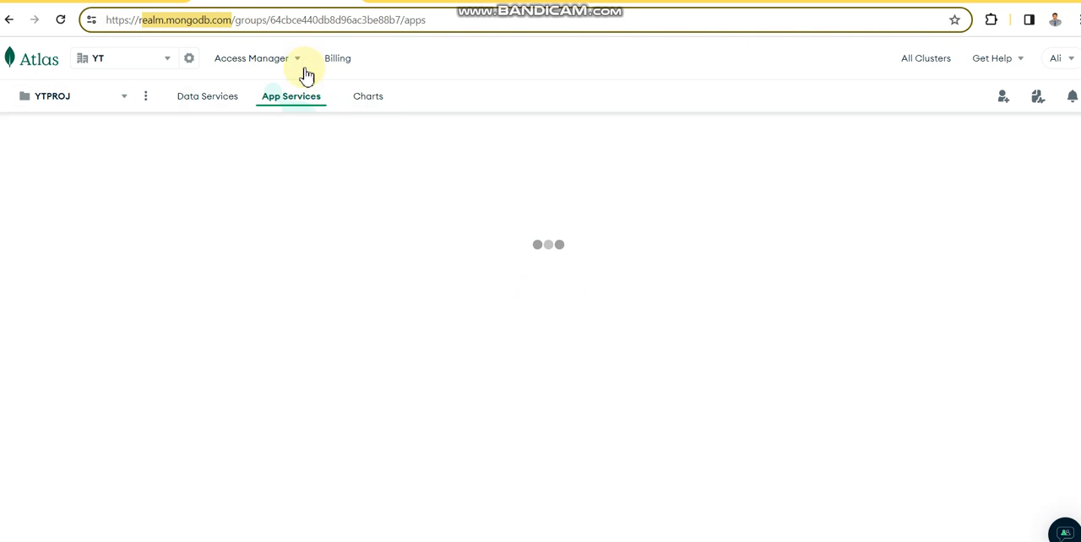
mouse_move(404, 194)
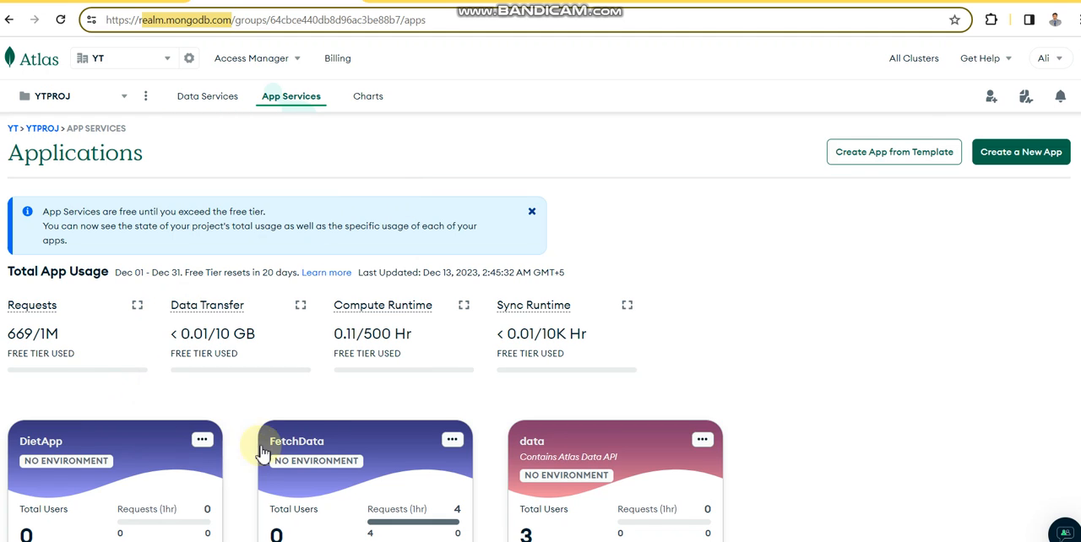
mouse_move(297, 454)
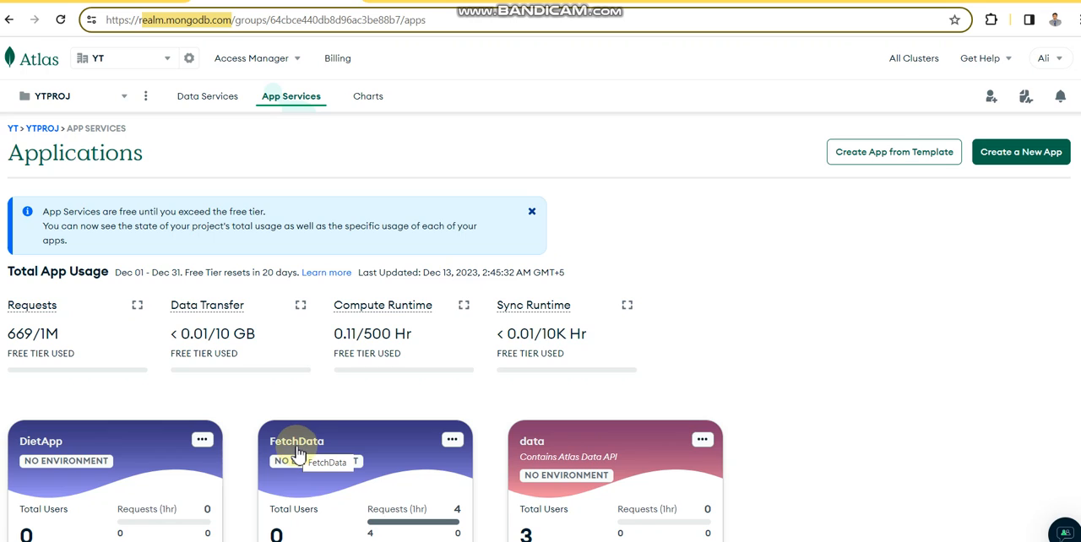
mouse_move(298, 452)
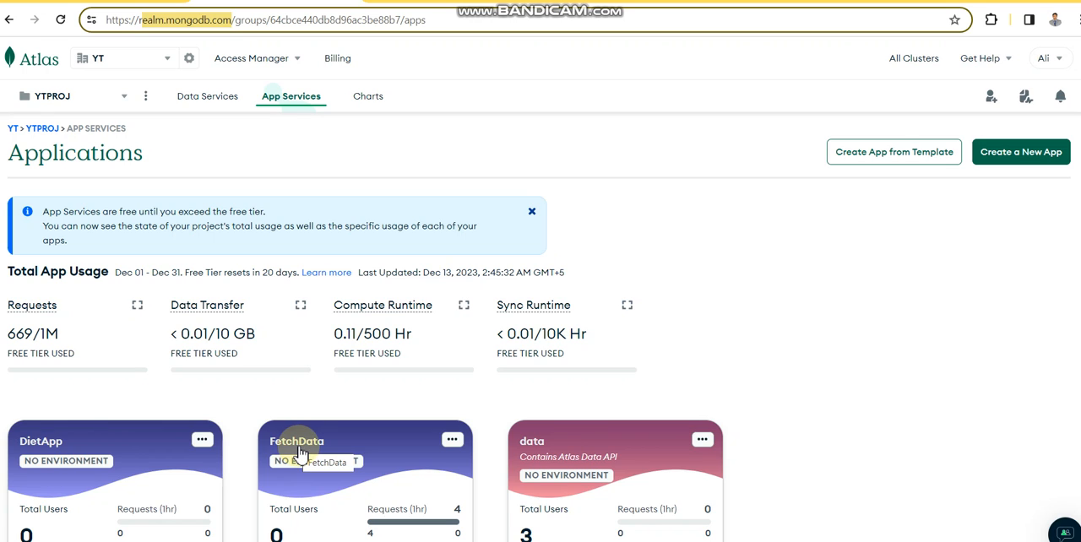
Open the FetchData app dashboard and scroll down to its request metrics.
click(296, 441)
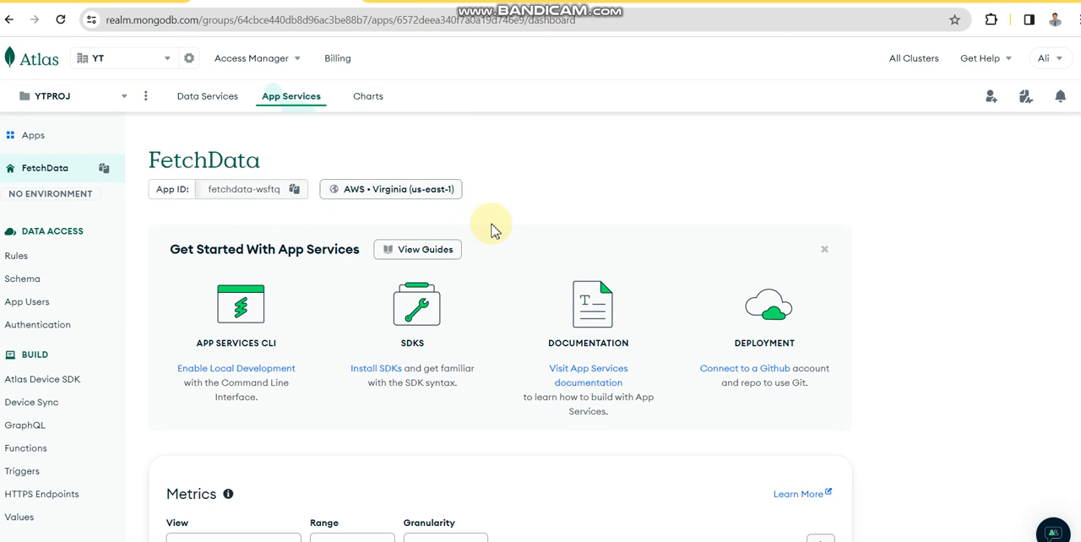
mouse_move(283, 158)
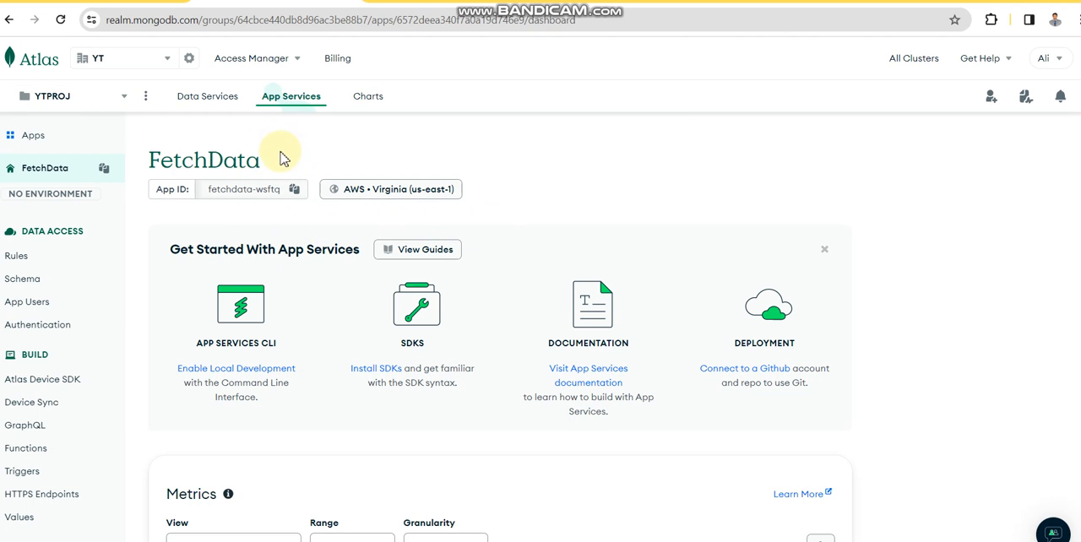
scroll(down, 3)
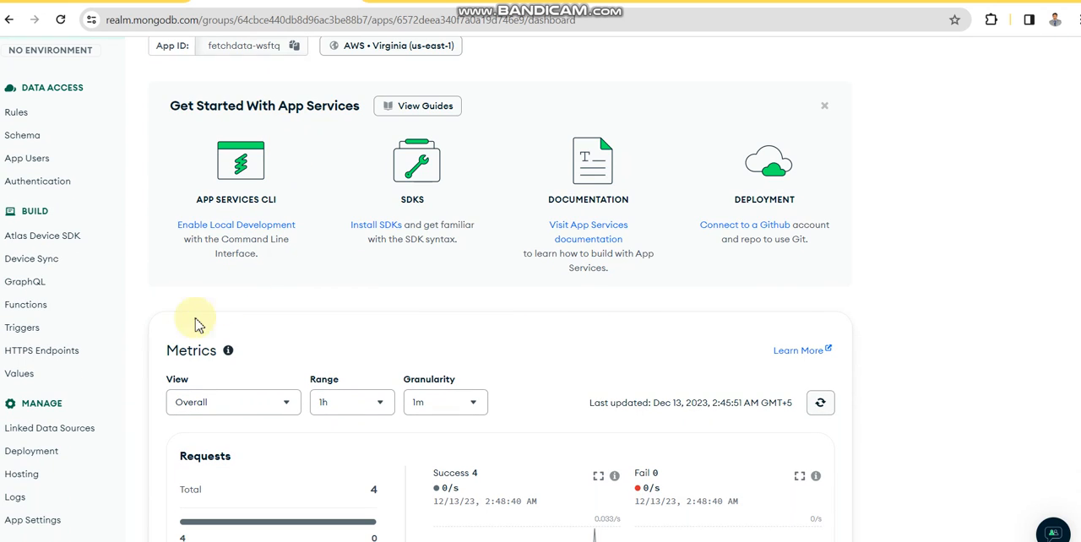
mouse_move(42, 351)
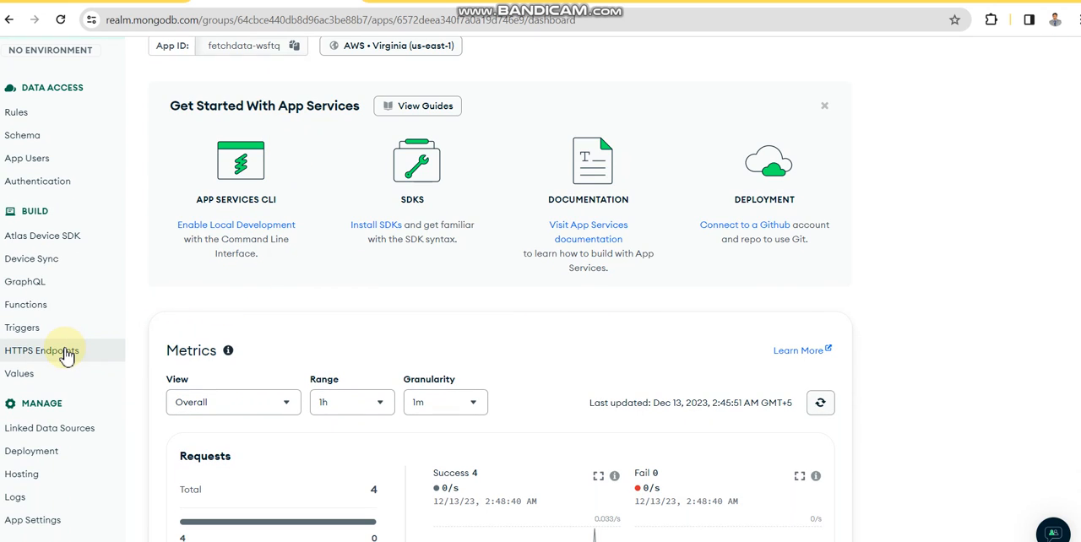
click(42, 351)
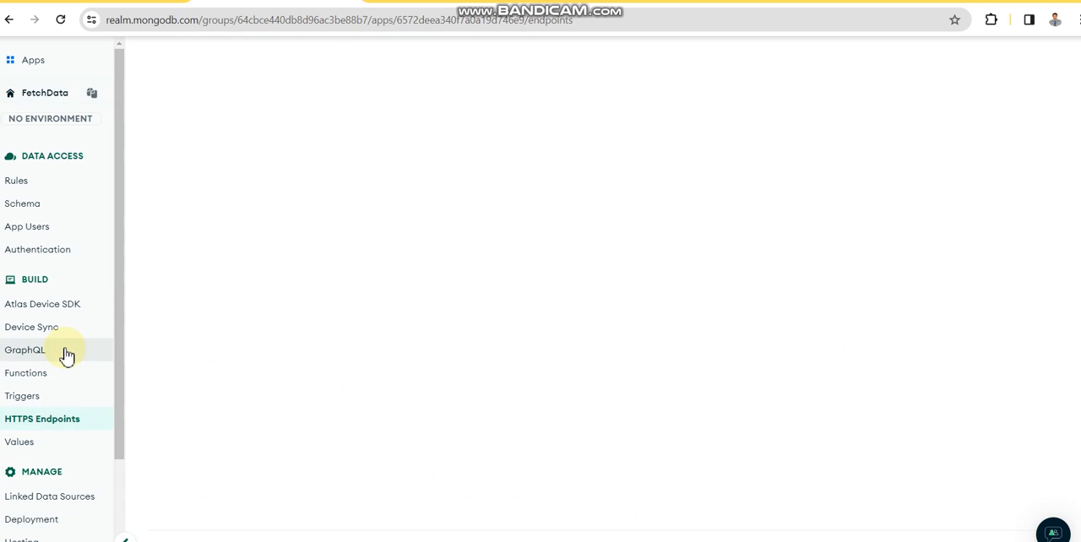
click(41, 418)
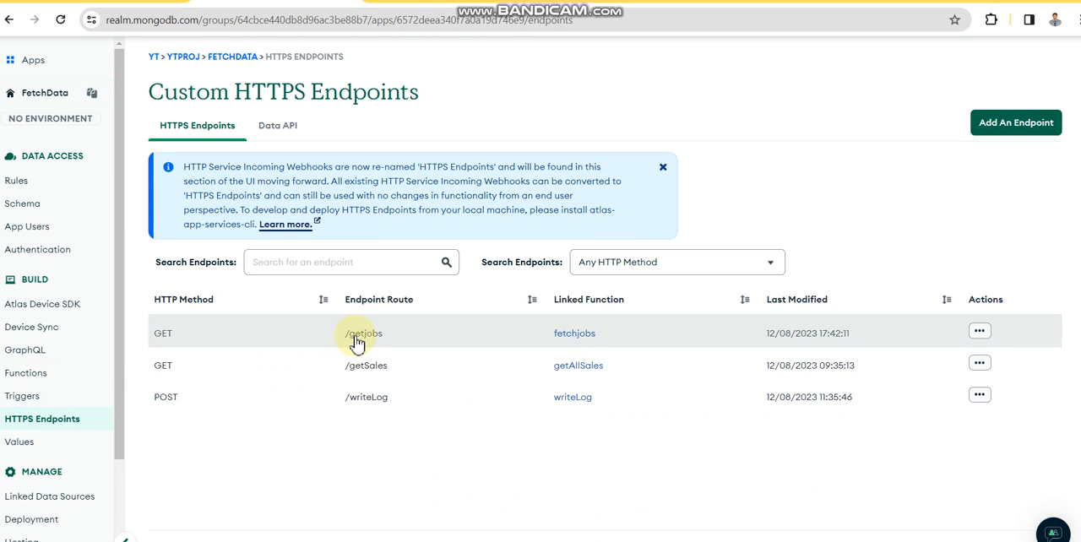
mouse_move(374, 397)
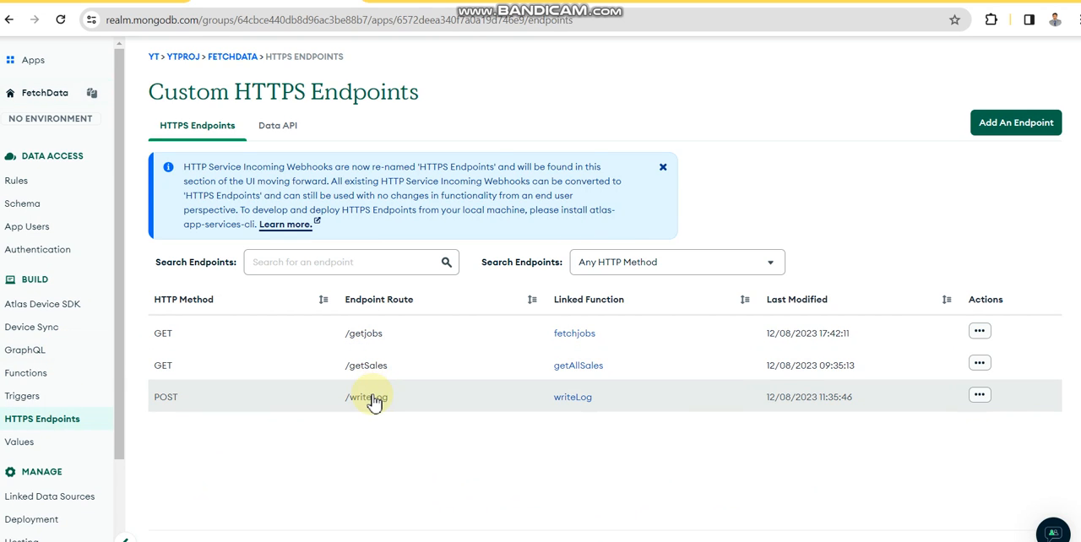
mouse_move(359, 342)
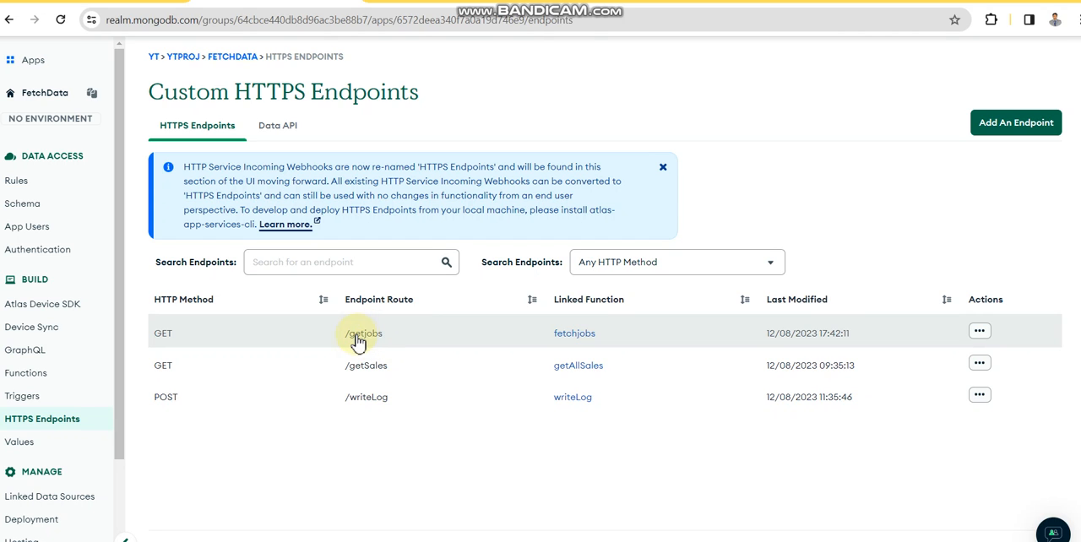
mouse_move(362, 374)
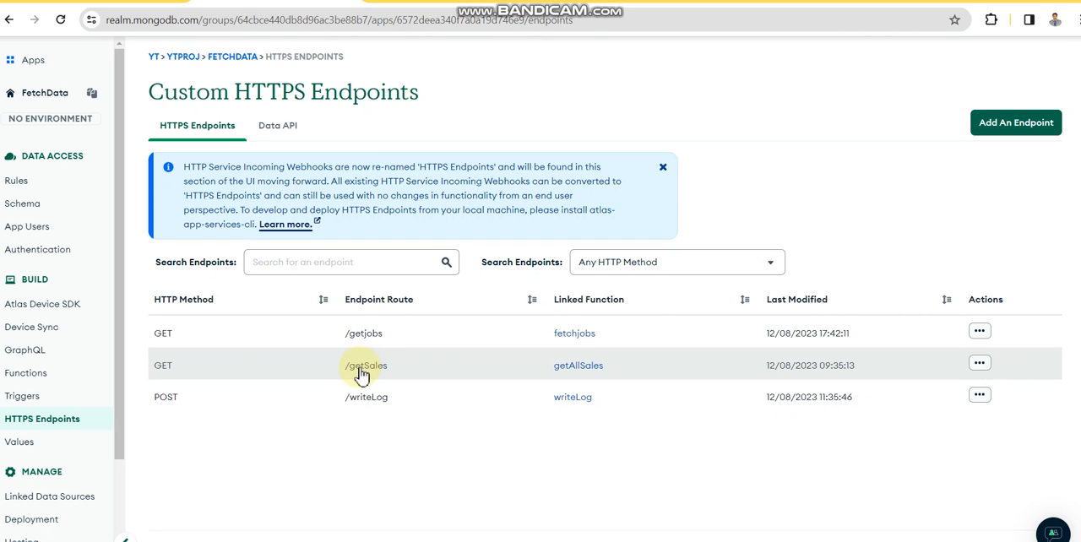
mouse_move(393, 409)
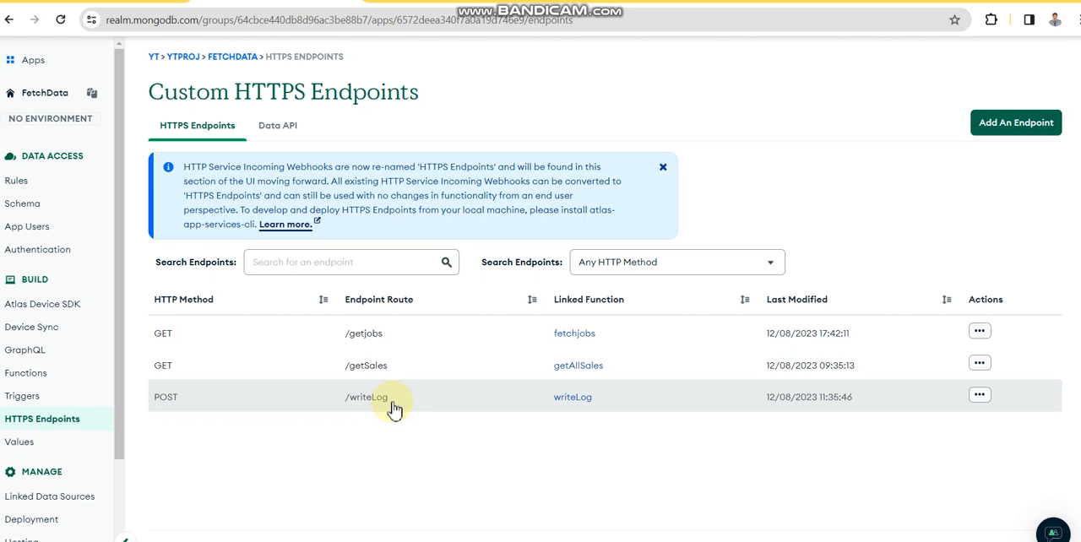
mouse_move(385, 338)
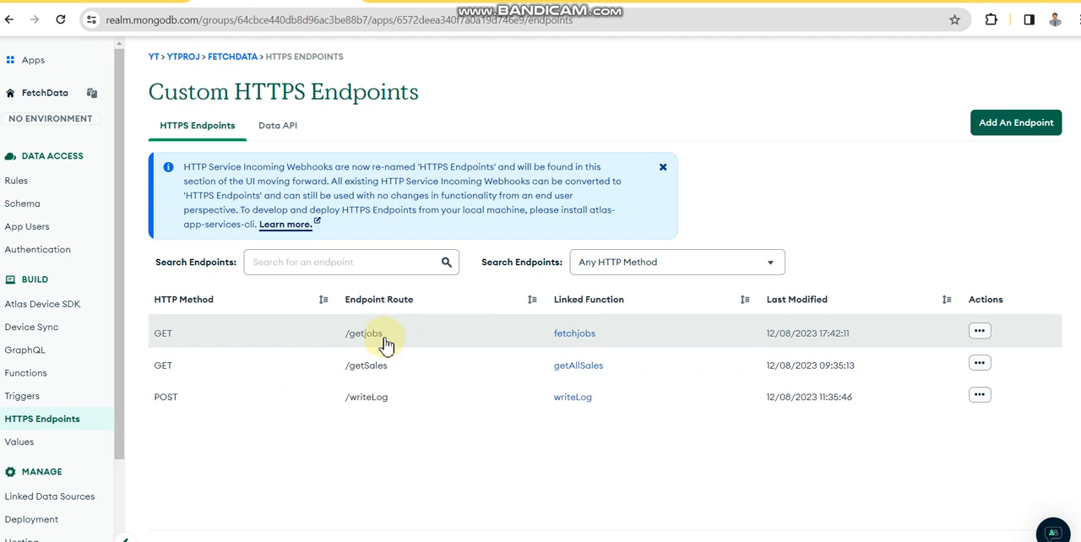
mouse_move(976, 158)
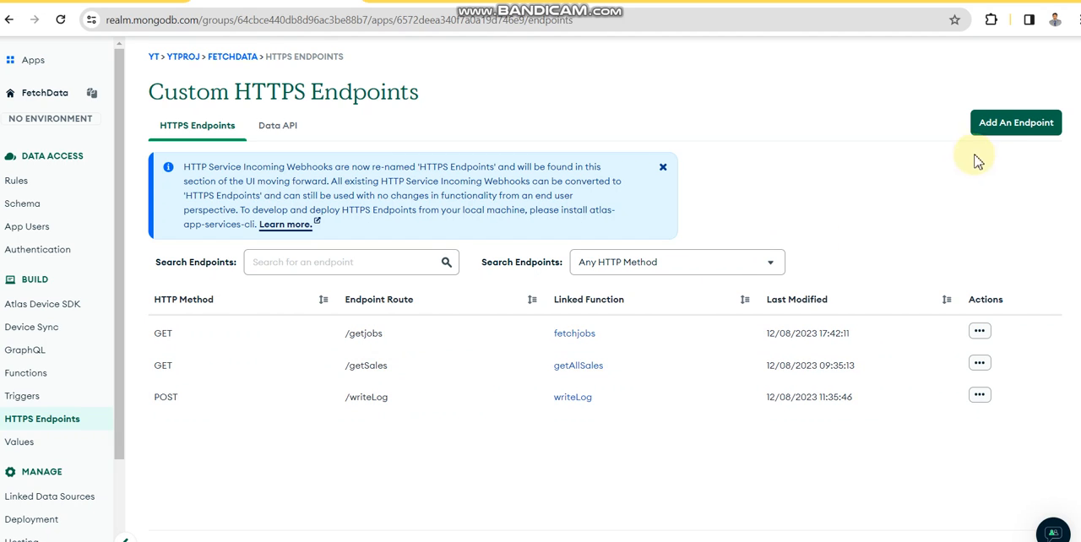
mouse_move(792, 333)
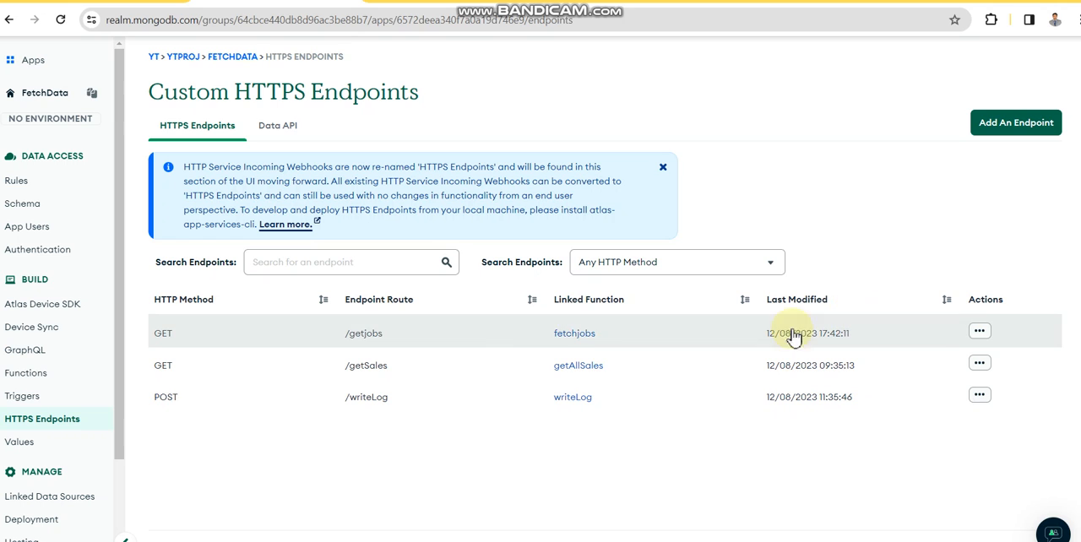
Open the /getjobs endpoint editor and keep GET as its HTTP method.
click(366, 333)
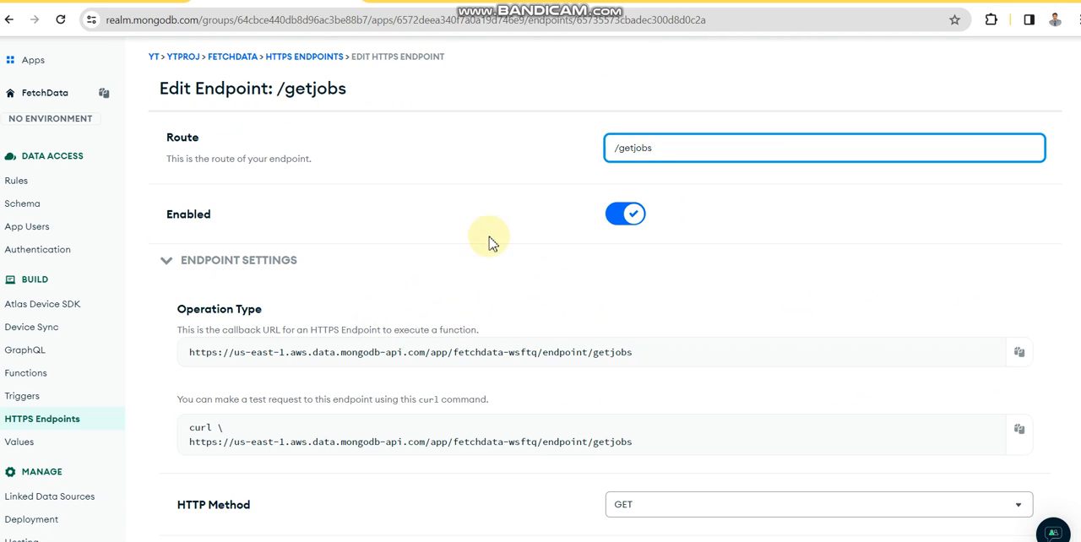
mouse_move(176, 97)
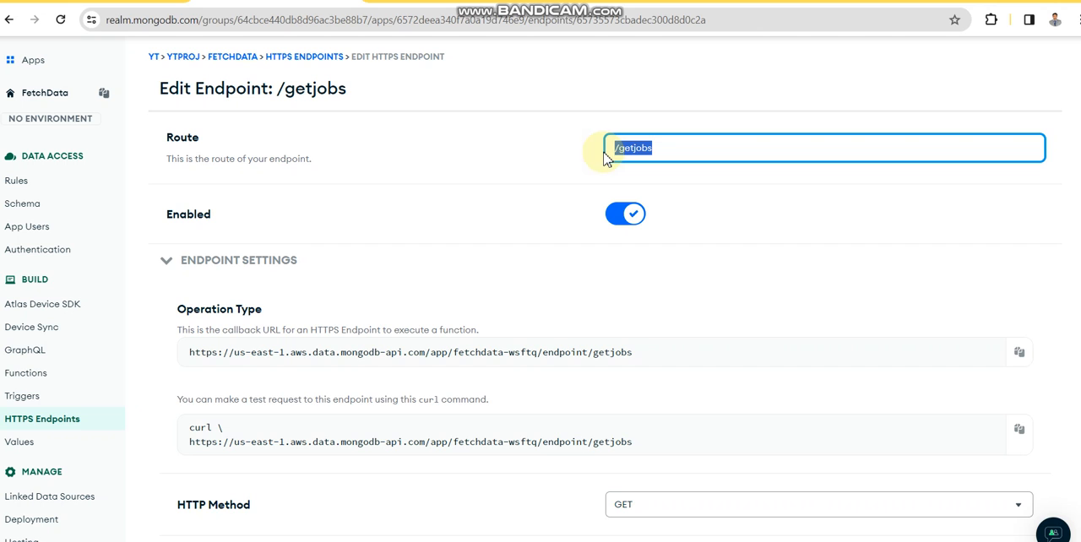
mouse_move(482, 266)
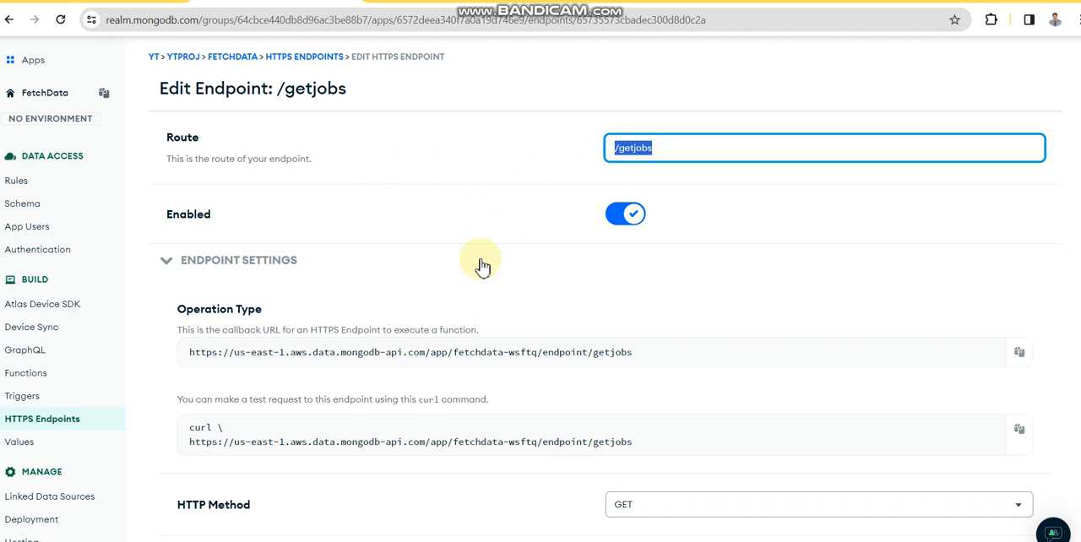
scroll(down, 3)
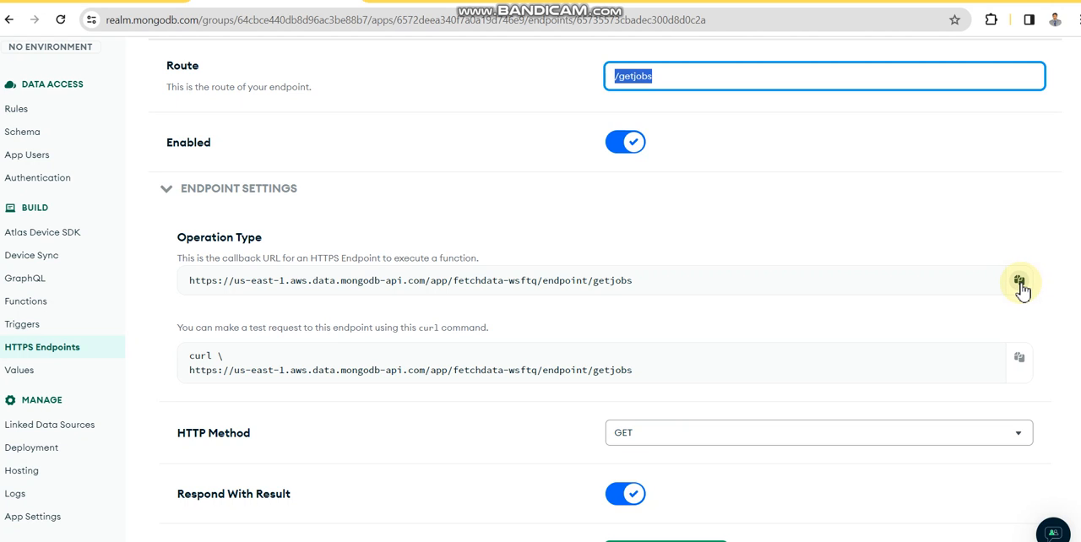
mouse_move(616, 402)
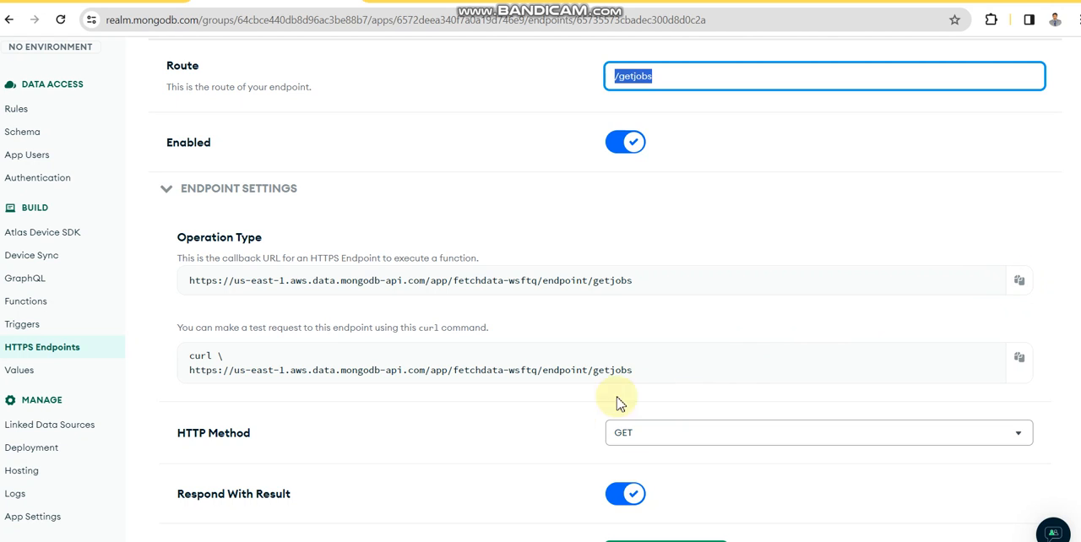
click(818, 433)
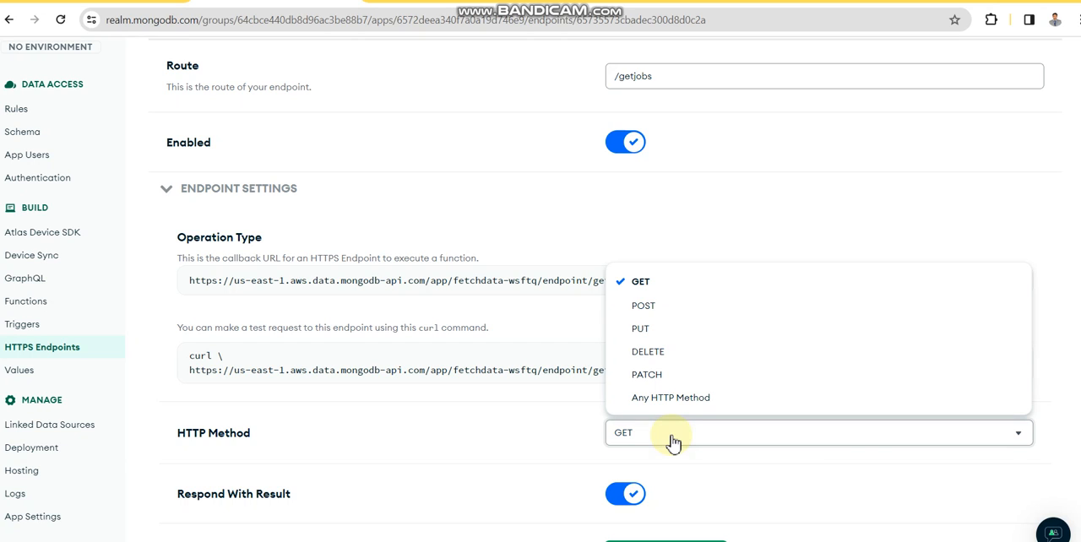
click(640, 281)
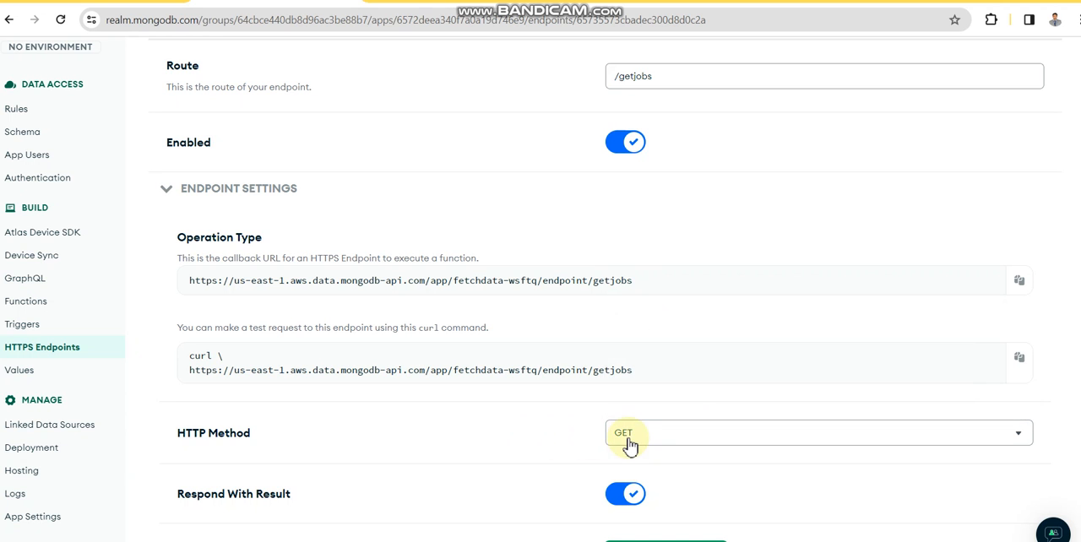
Confirm the endpoint stays linked to the fetchjobs function and returns JSON.
scroll(down, 3)
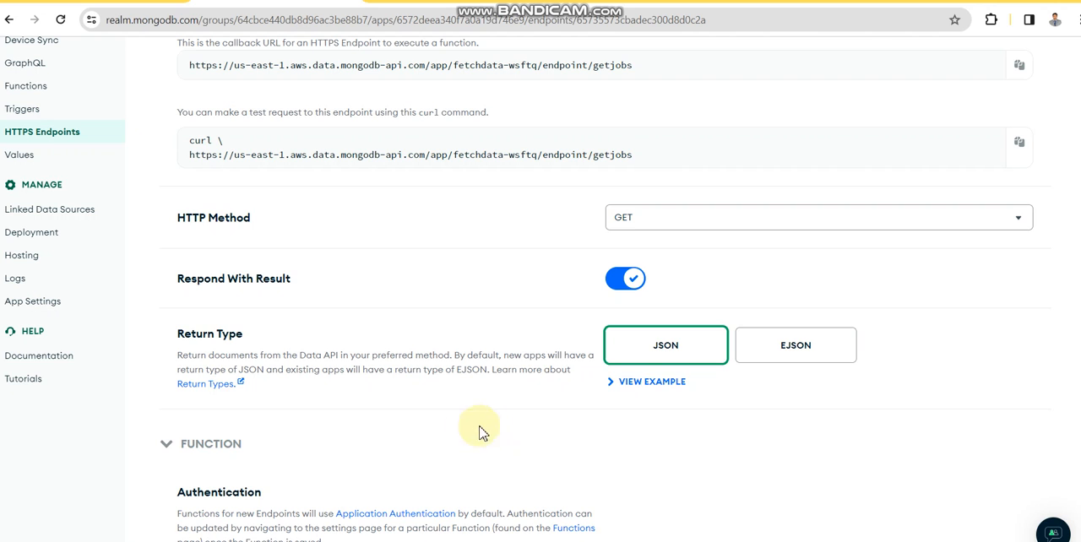
scroll(down, 3)
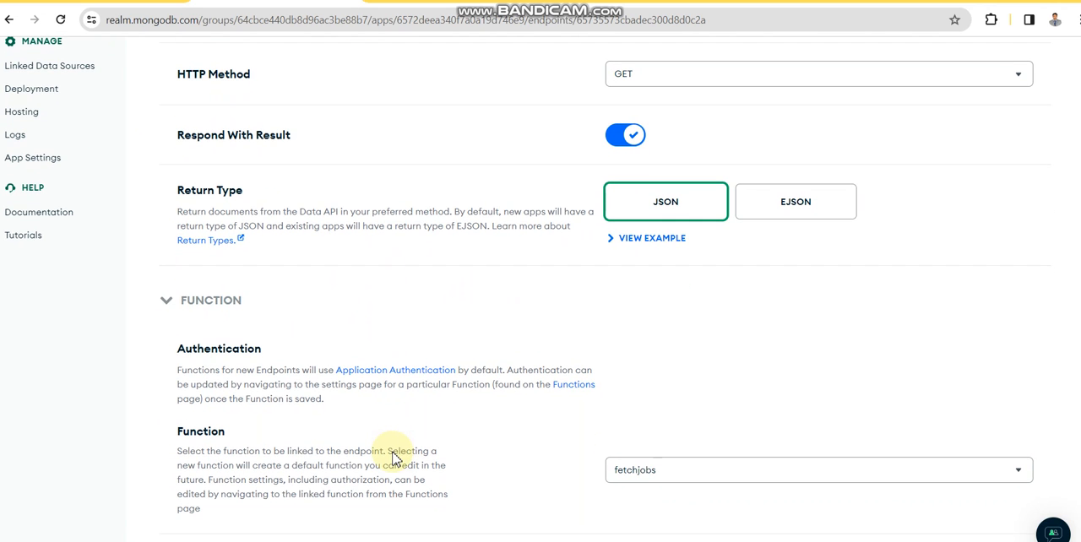
click(818, 470)
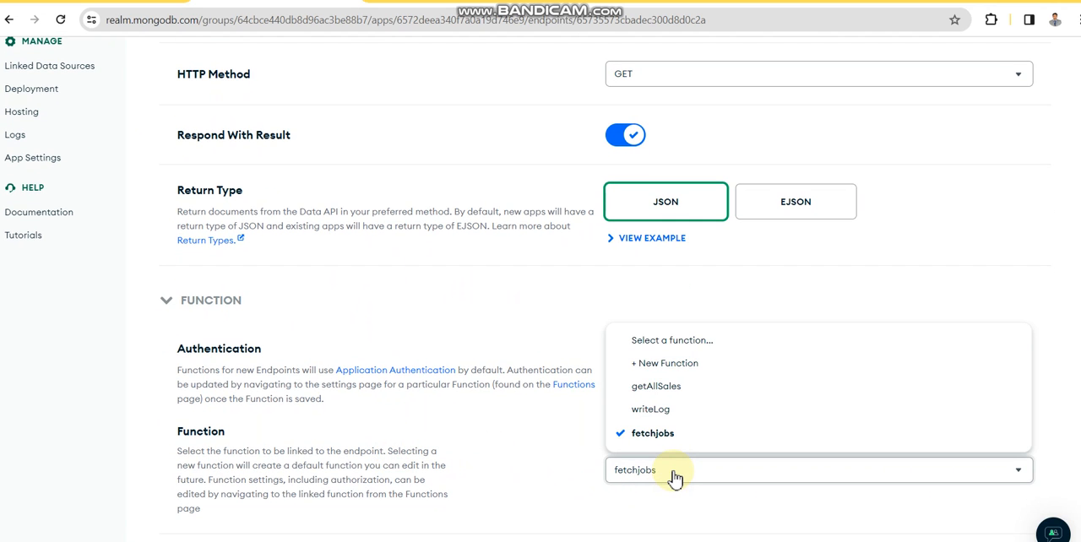
click(652, 432)
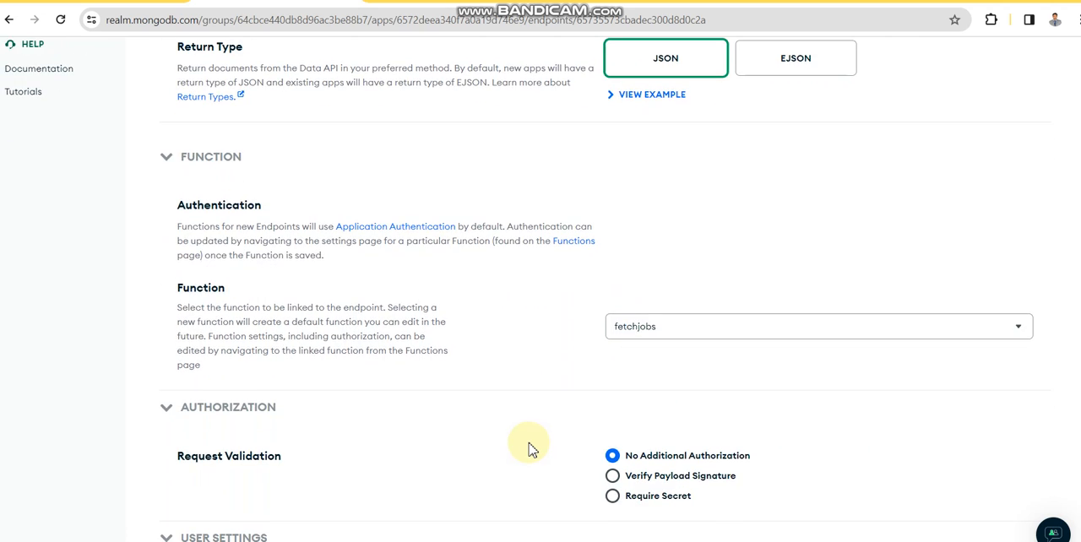
scroll(down, 3)
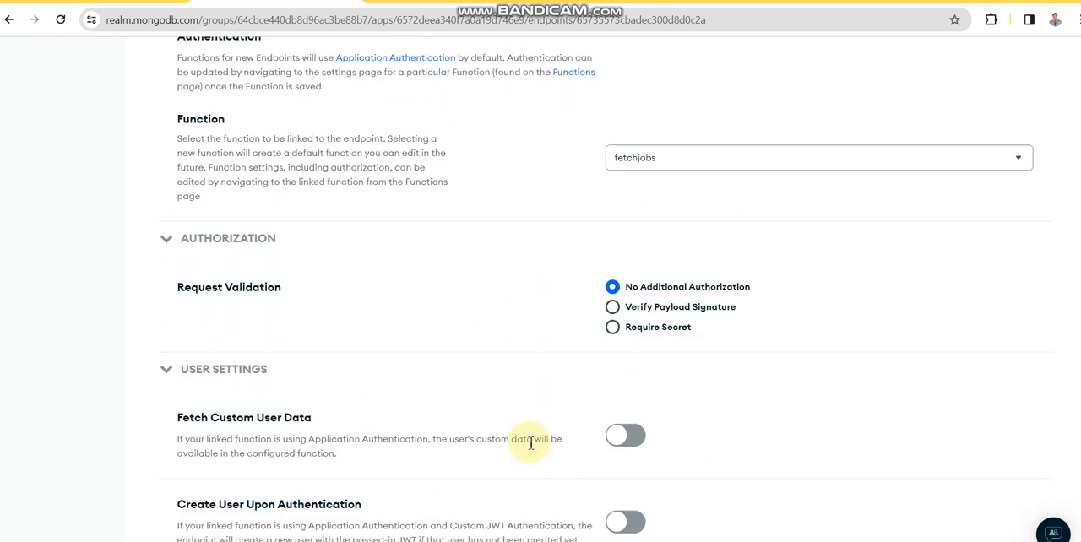
scroll(up, 3)
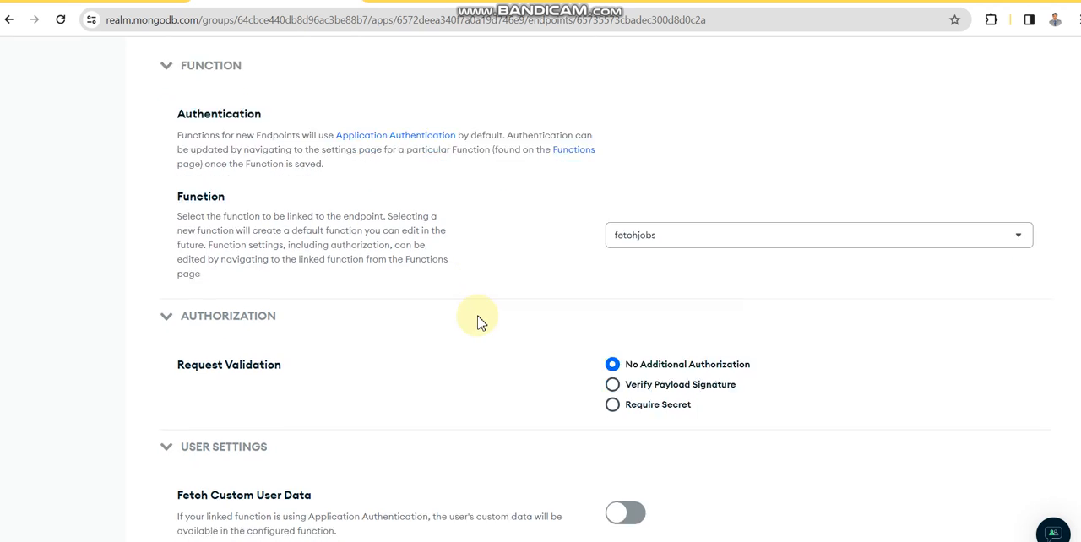
scroll(down, 3)
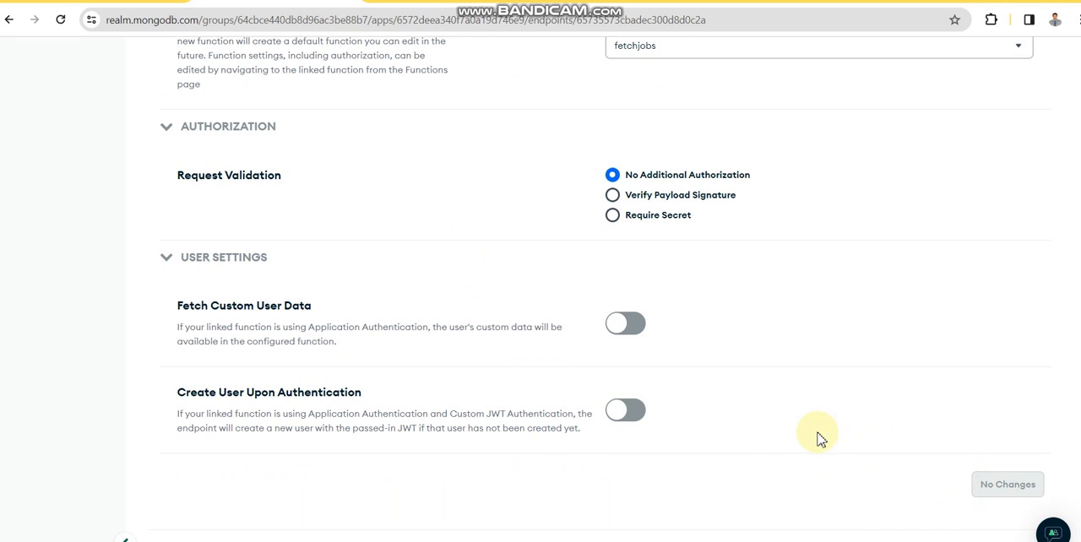
scroll(up, 3)
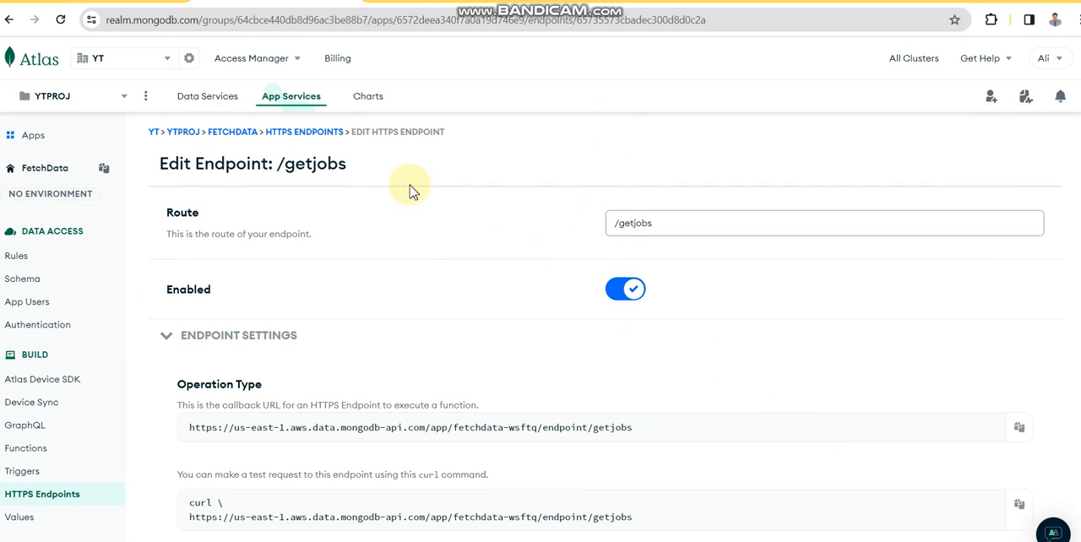
mouse_move(274, 317)
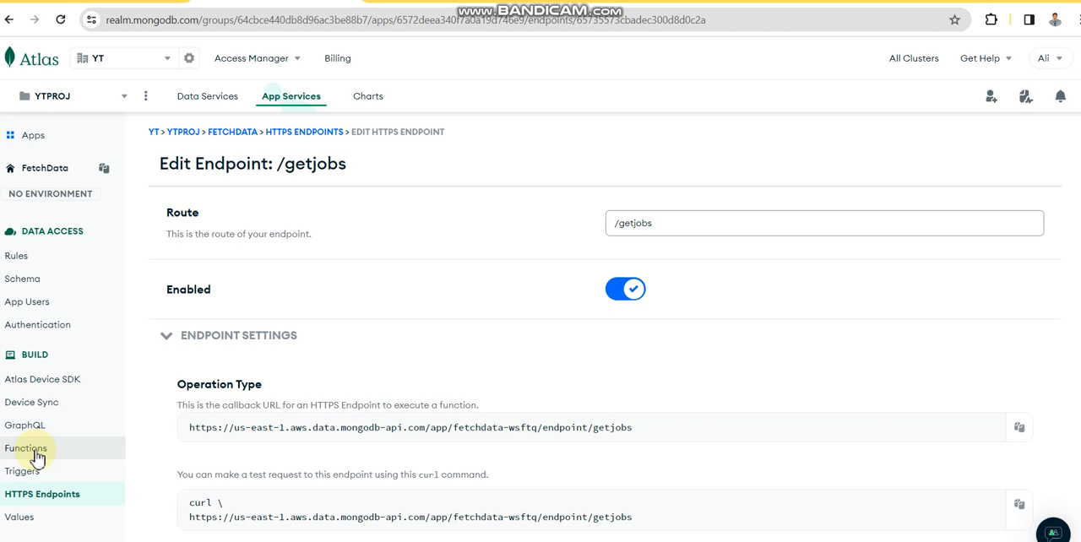
Go to the FetchData Functions list with fetchjobs, getAllSales and writeLog.
click(27, 448)
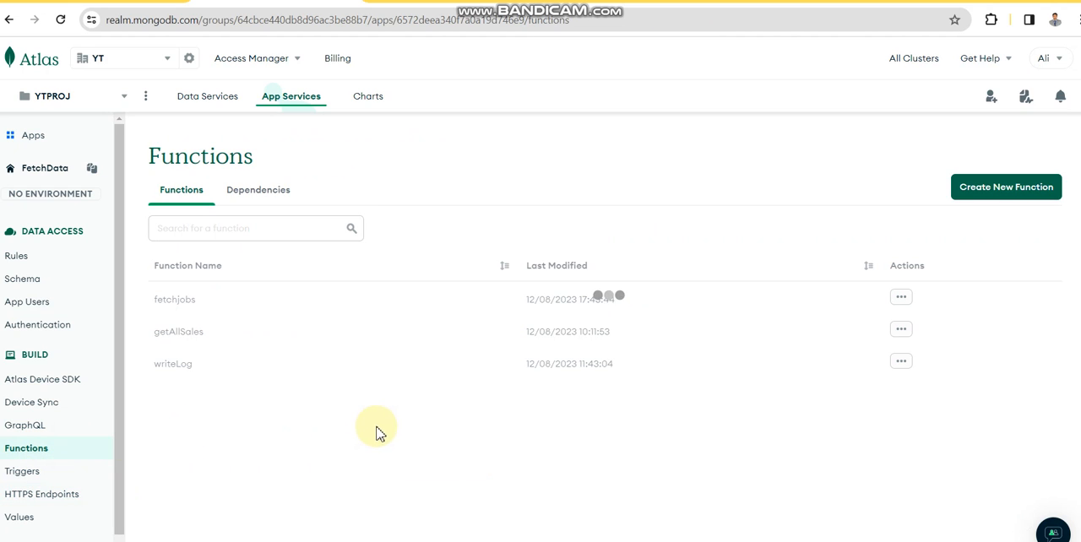
mouse_move(194, 302)
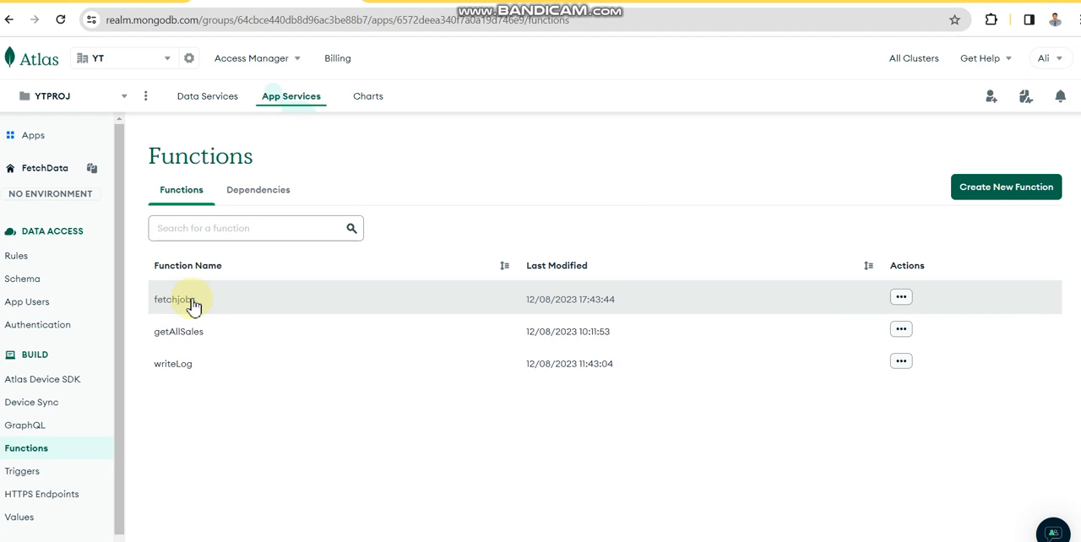
Open the fetchjobs code and highlight its find({}) query on tasks.jobs.
click(173, 299)
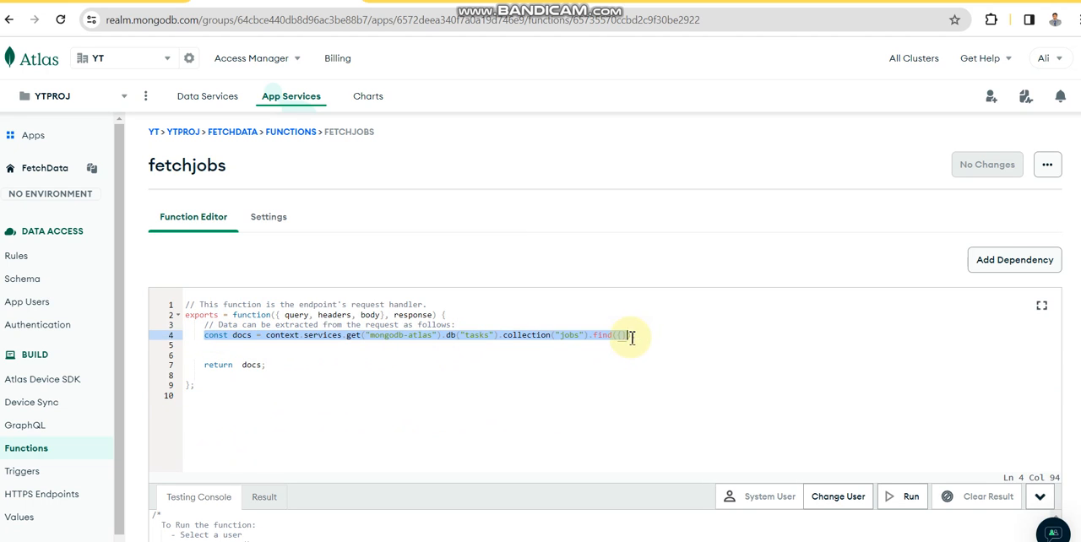
text({})
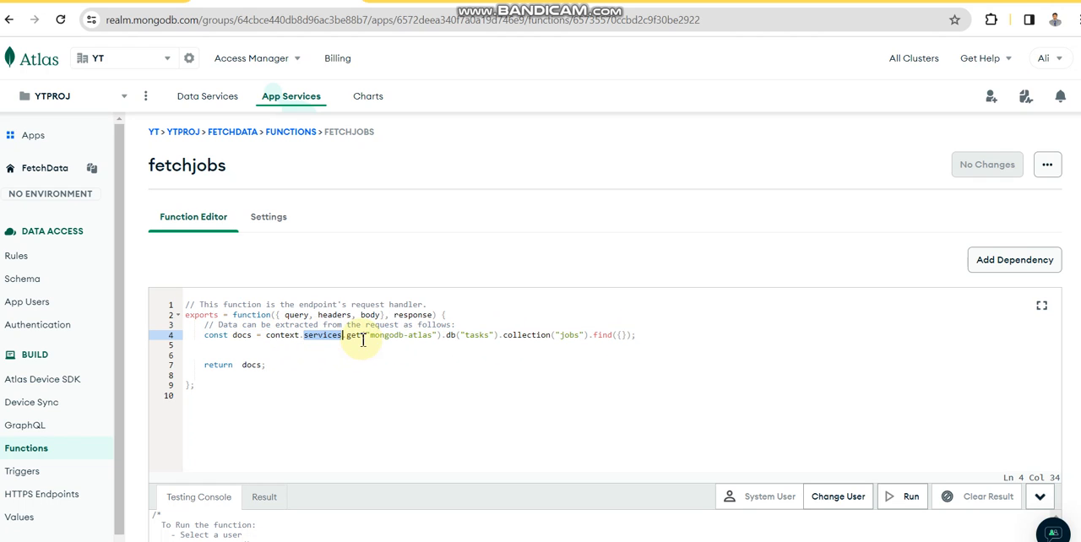
double_click(399, 335)
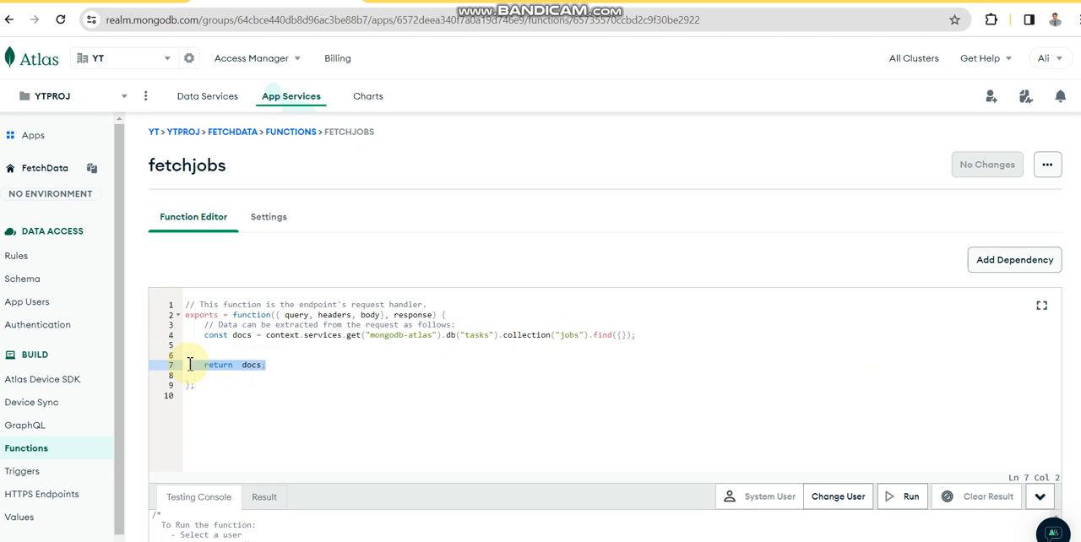
scroll(down, 3)
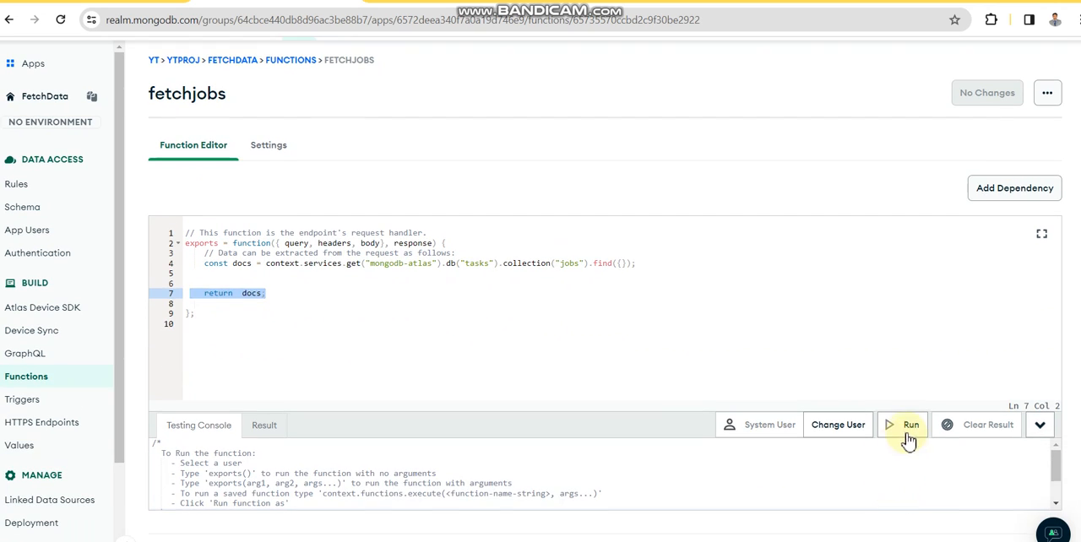
Run fetchjobs in the Testing Console, returning jobs starting with Senior Power BI Developer.
click(902, 425)
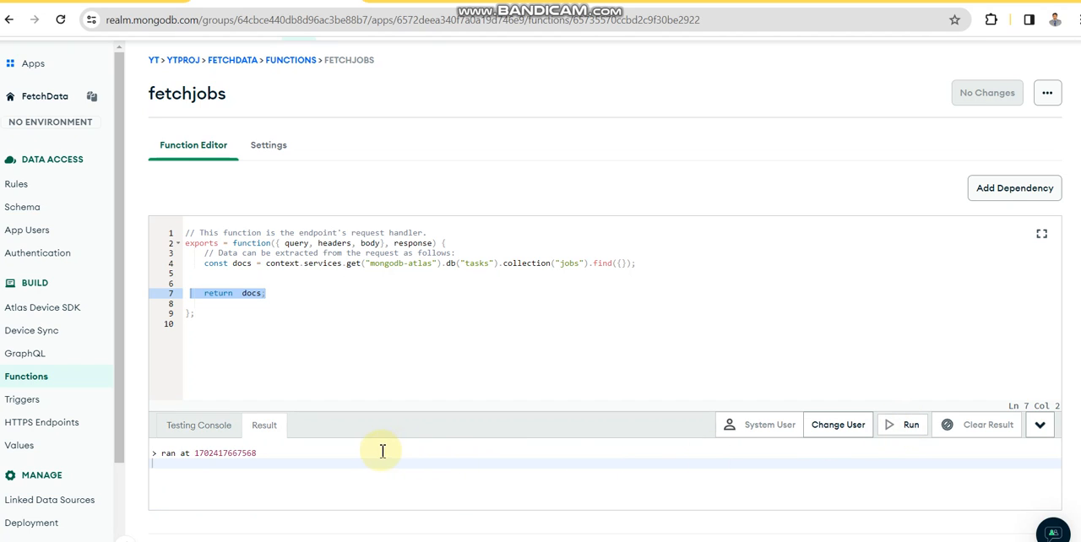
mouse_move(289, 455)
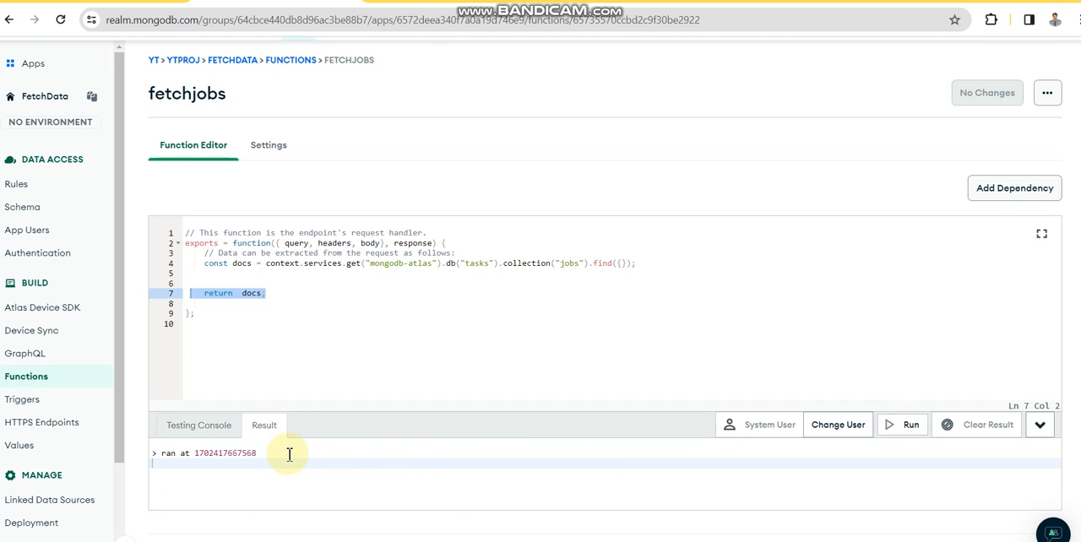
click(903, 424)
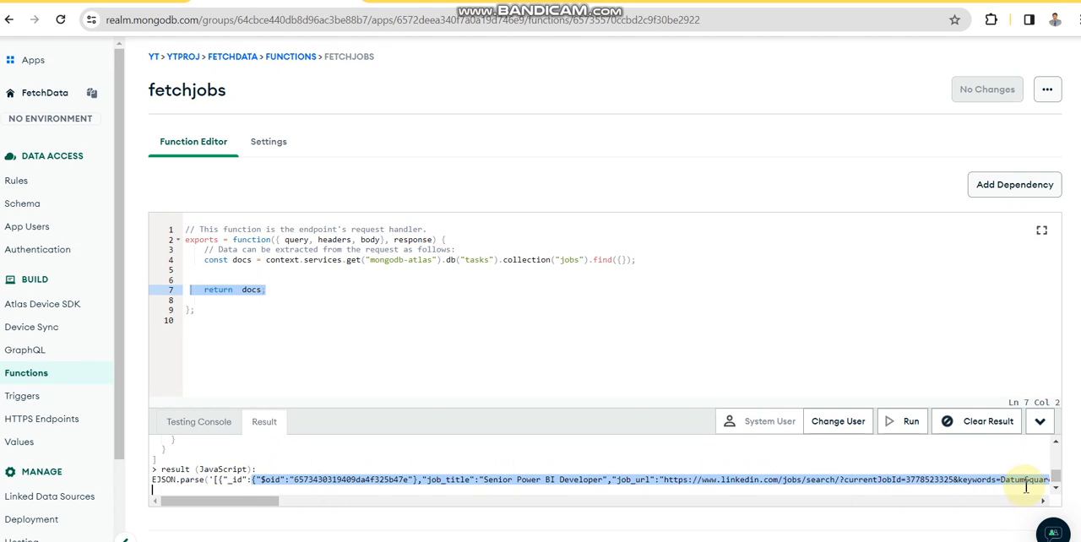
mouse_move(493, 331)
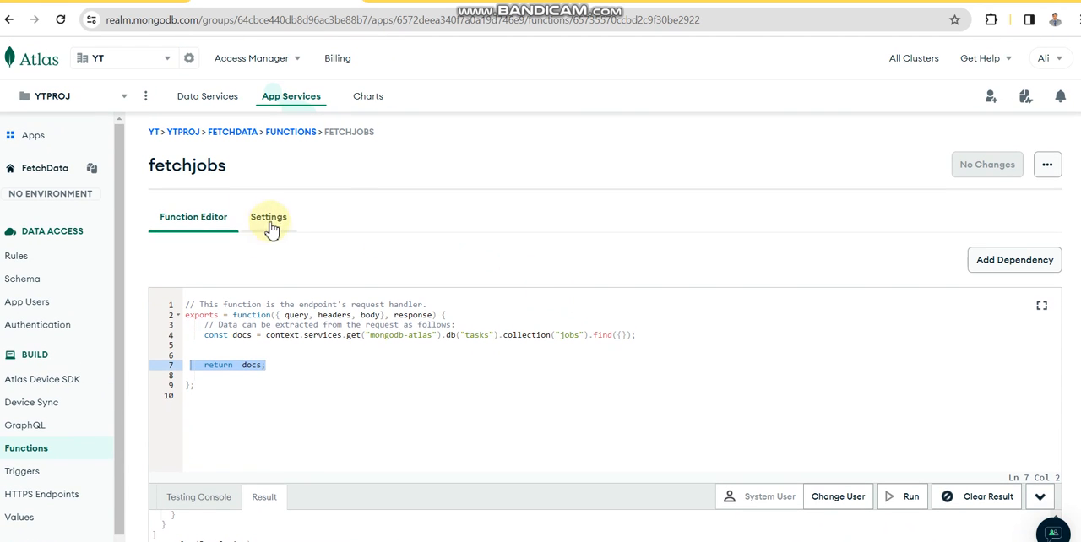
Set the fetchjobs function's authentication to System in its Settings.
click(268, 217)
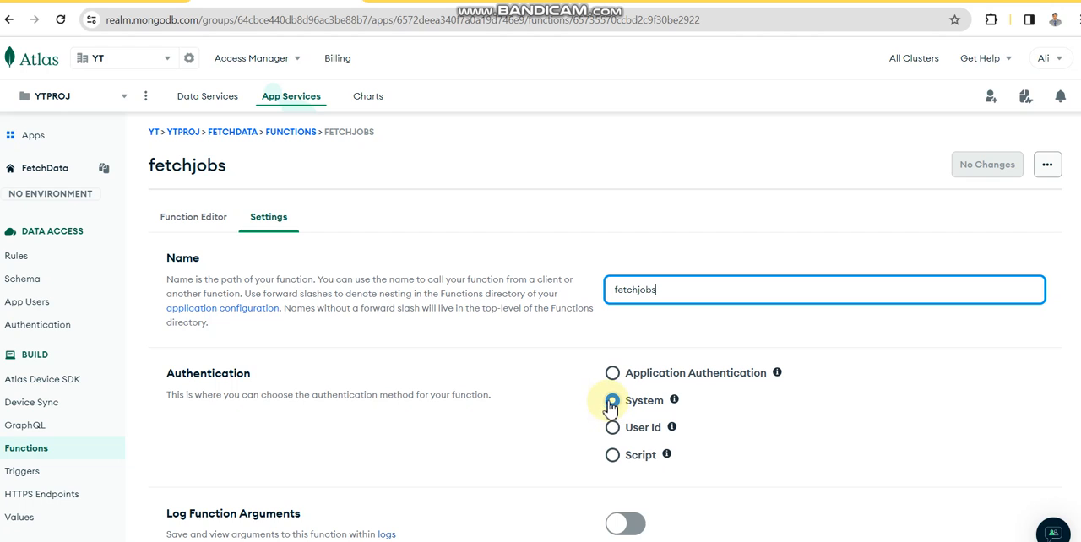
click(612, 401)
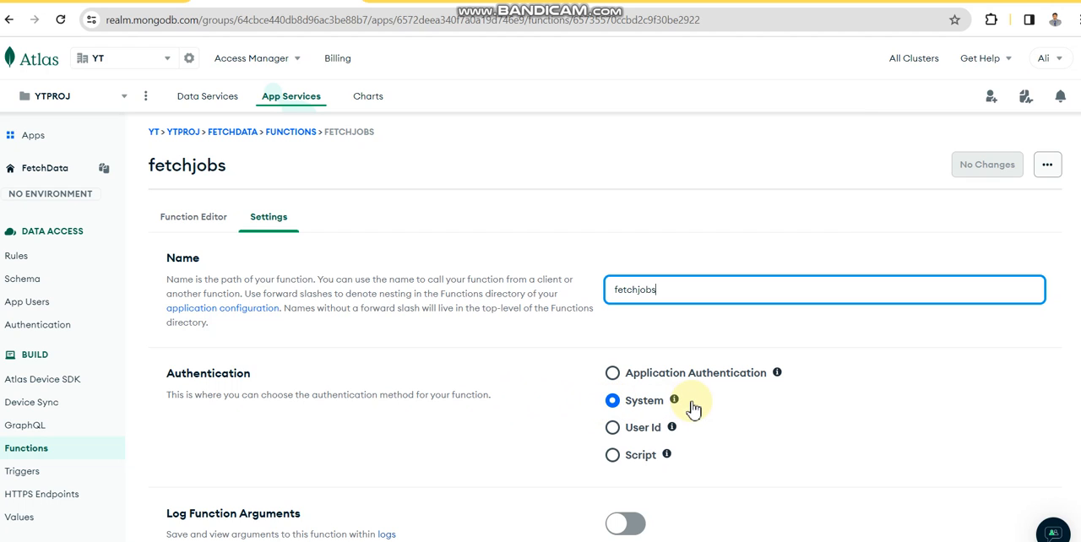
mouse_move(531, 377)
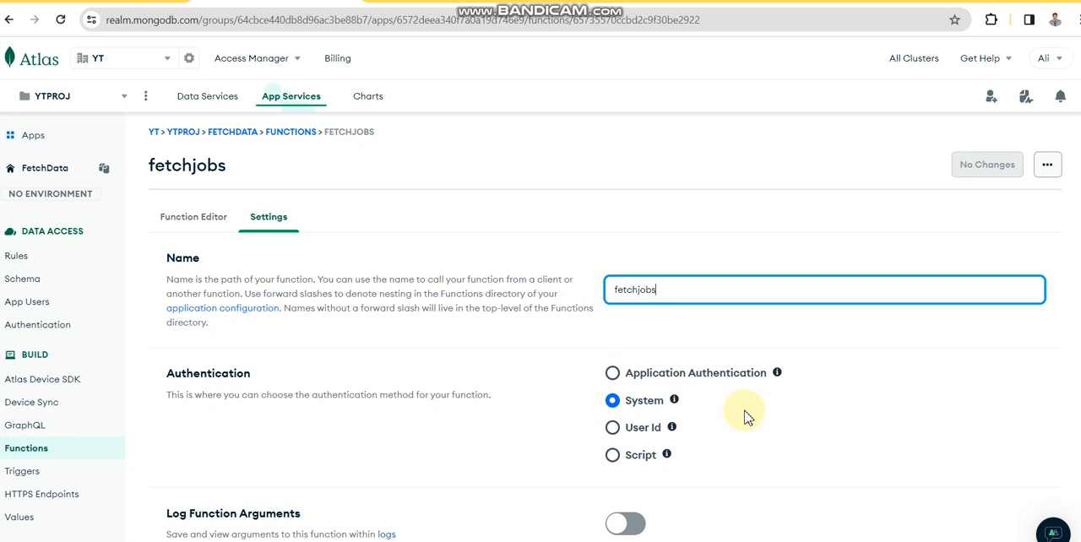
scroll(down, 3)
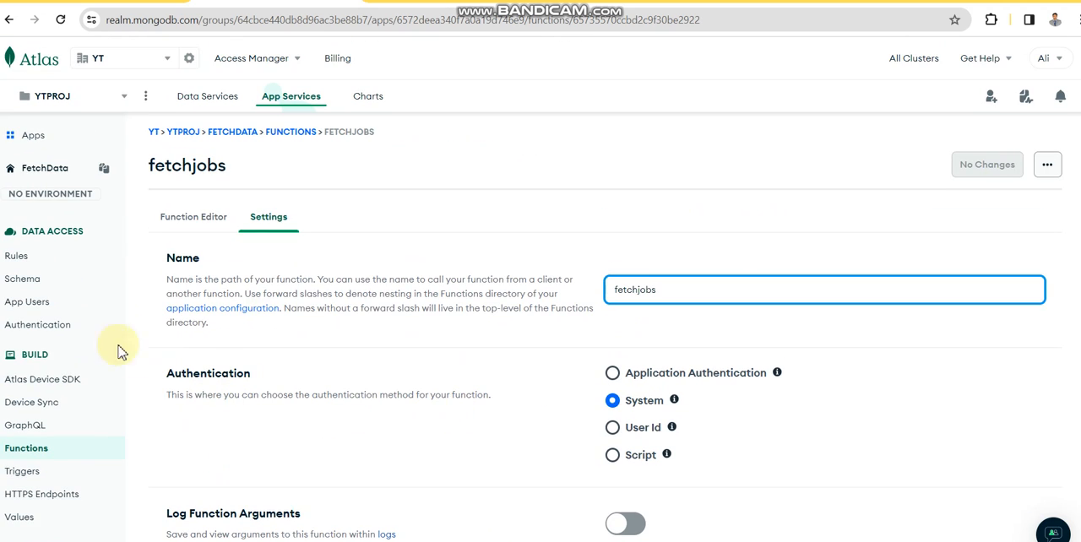
mouse_move(27, 302)
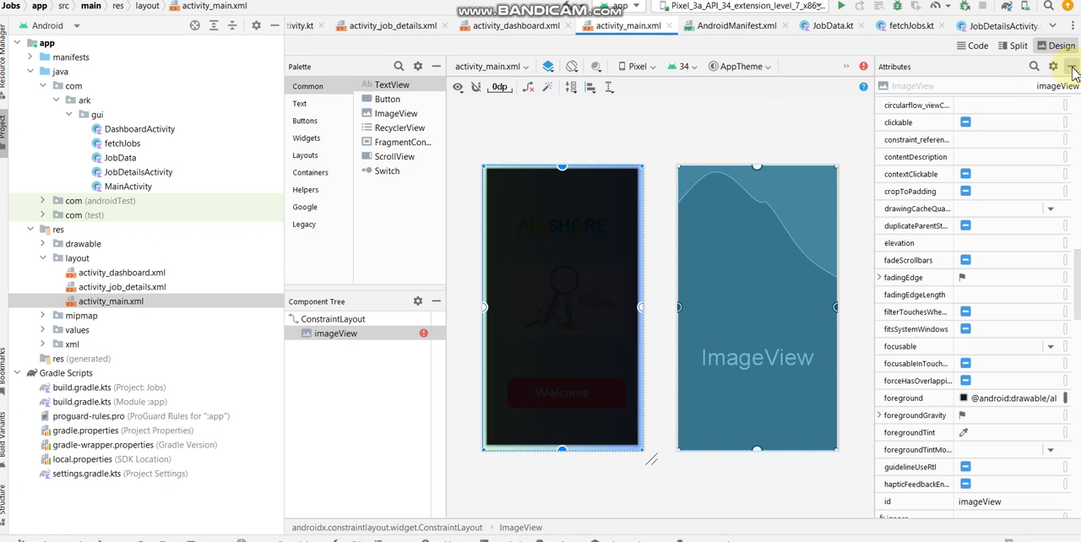
Switch to Android Studio, showing AndroidManifest.xml with INTERNET and ACCESS_NETWORK_STATE permissions.
click(1074, 66)
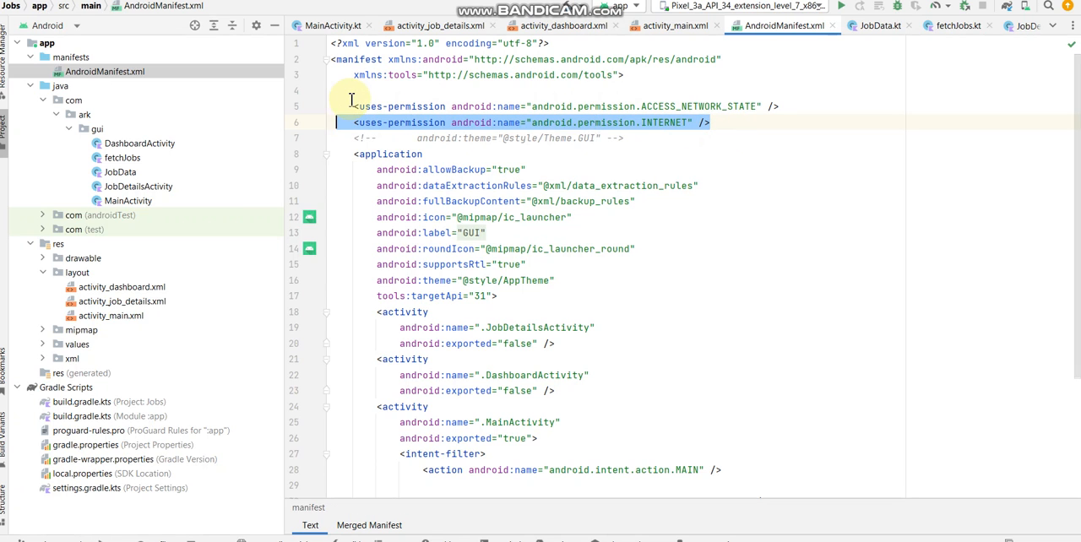
Highlight the INTERNET and ACCESS_NETWORK_STATE uses-permission lines in AndroidManifest.xml.
click(773, 105)
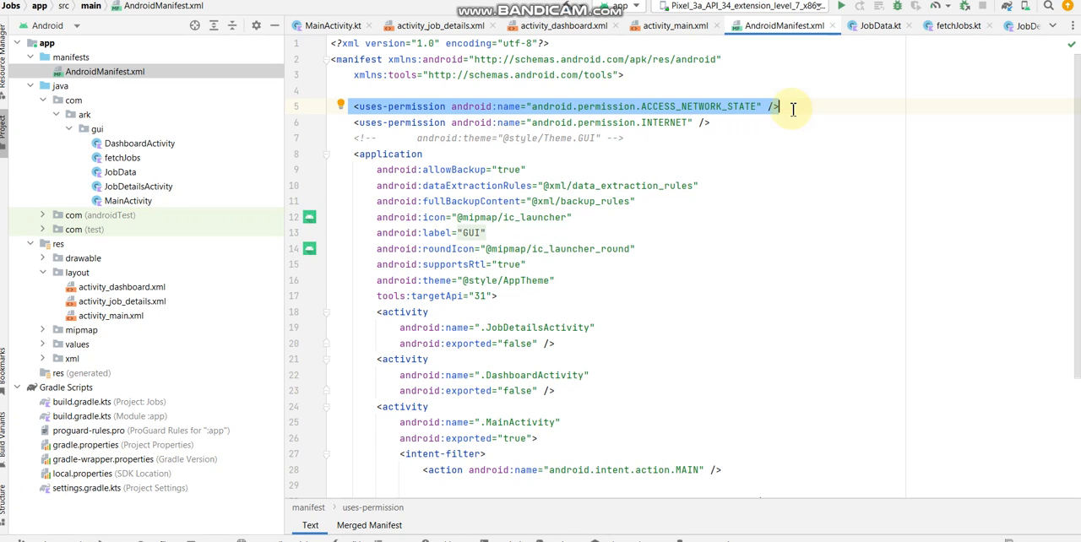
click(355, 122)
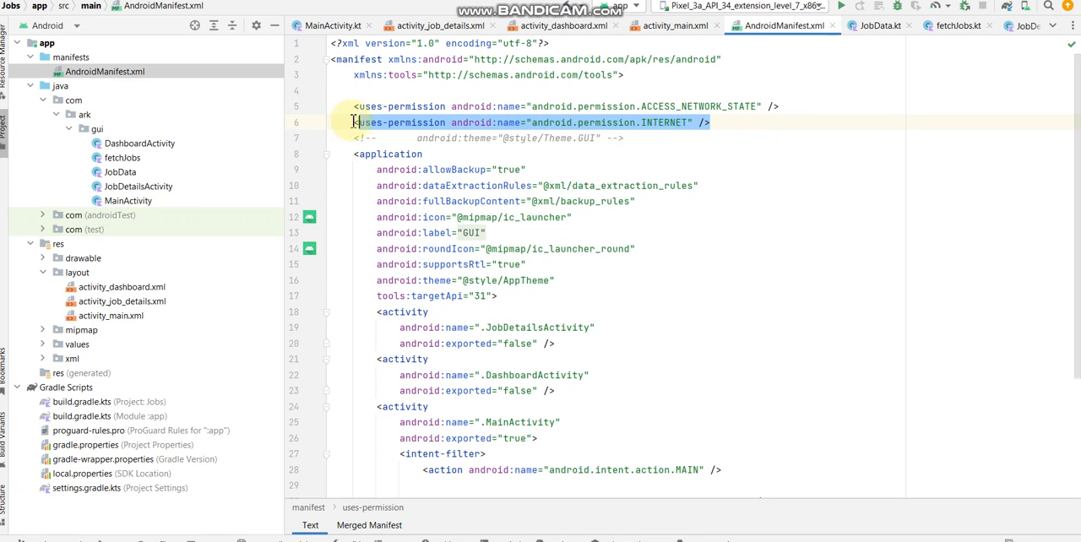
click(359, 106)
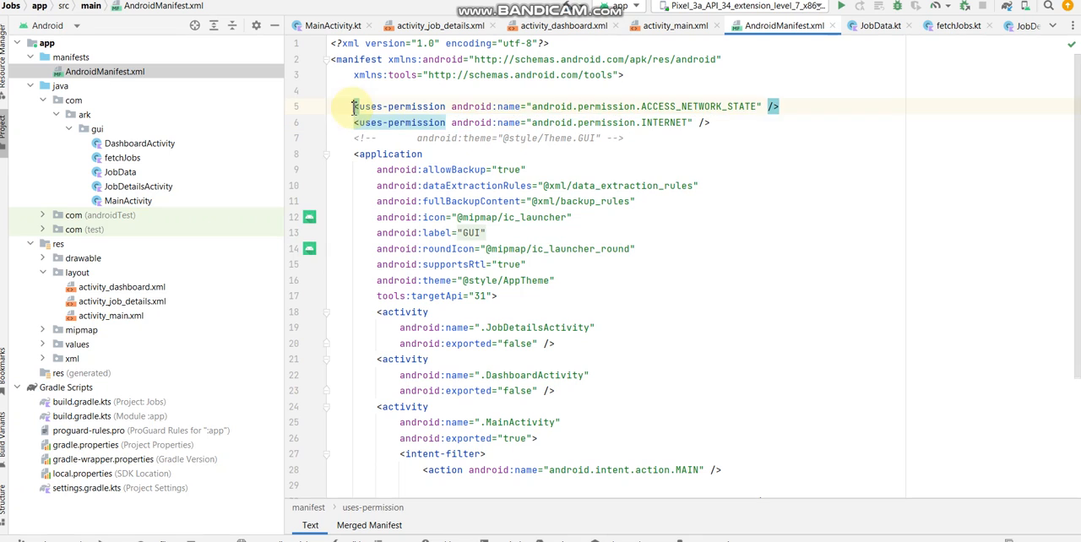
click(397, 122)
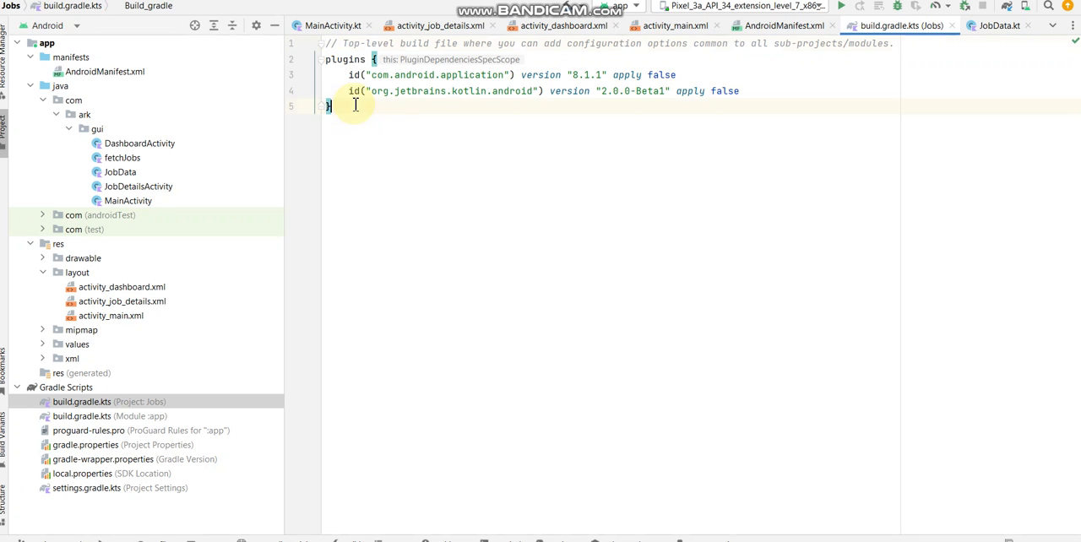
Select all in the Gradle build script and scroll back to the top to review plugins and dependencies.
key(ctrl+a)
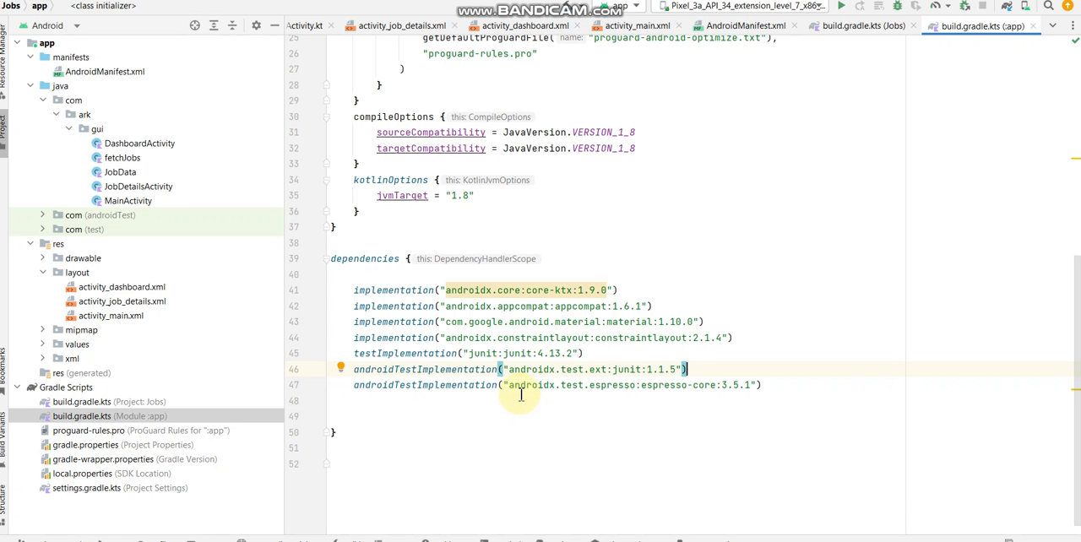
scroll(up, 3)
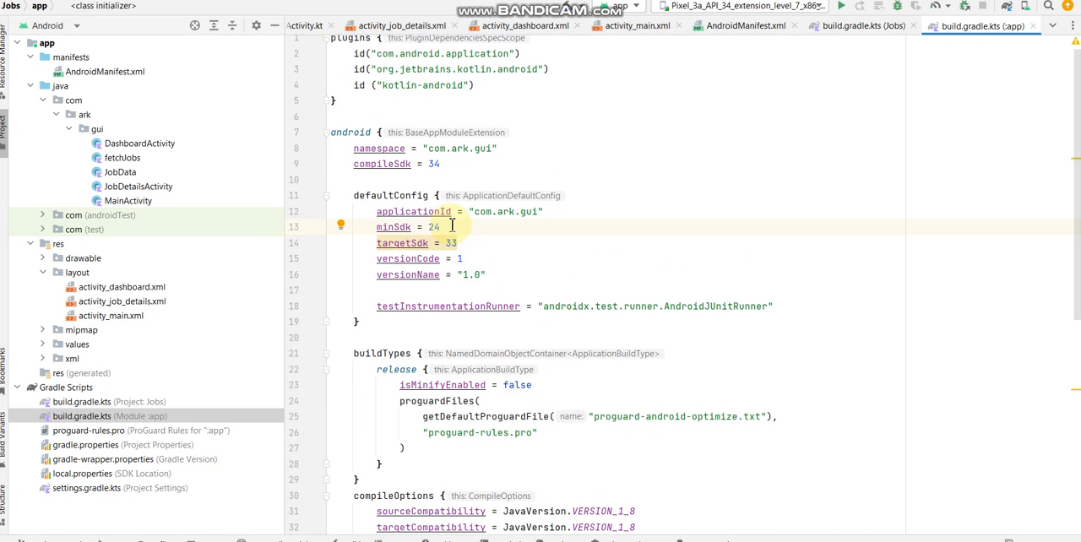
scroll(up, 3)
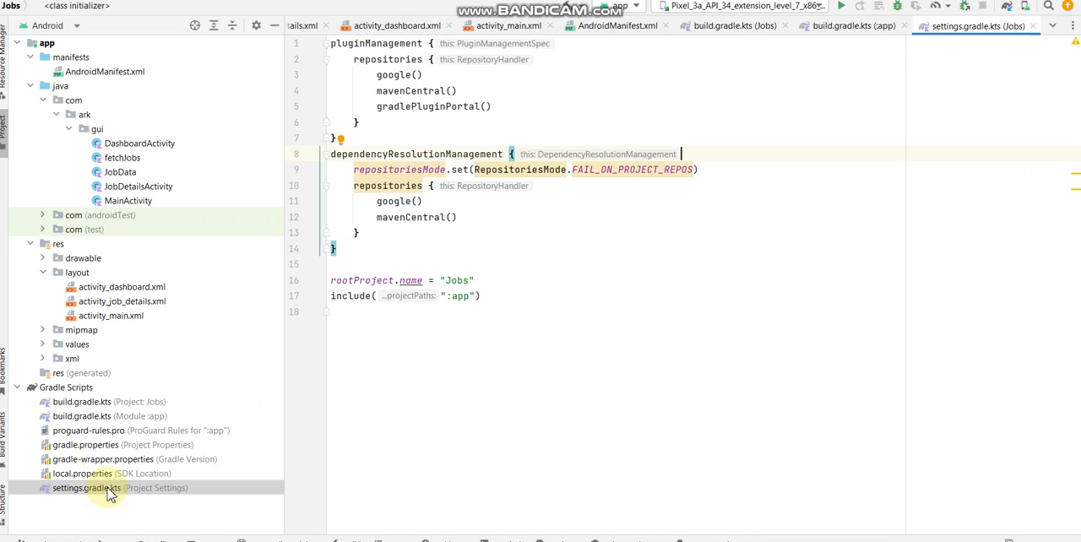
mouse_move(152, 229)
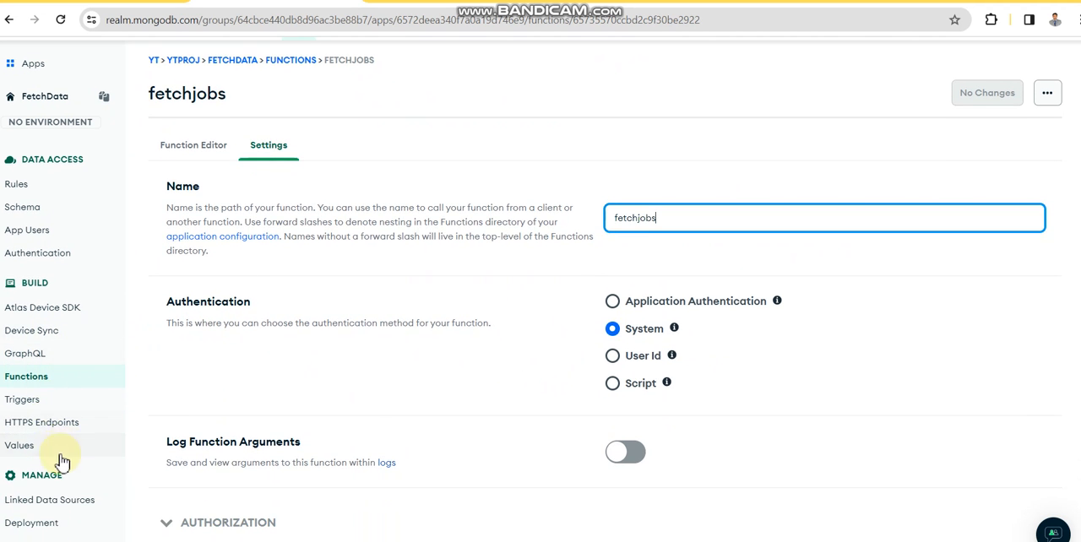
Open the /getjobs row under HTTPS Endpoints and select its callback URL.
click(41, 422)
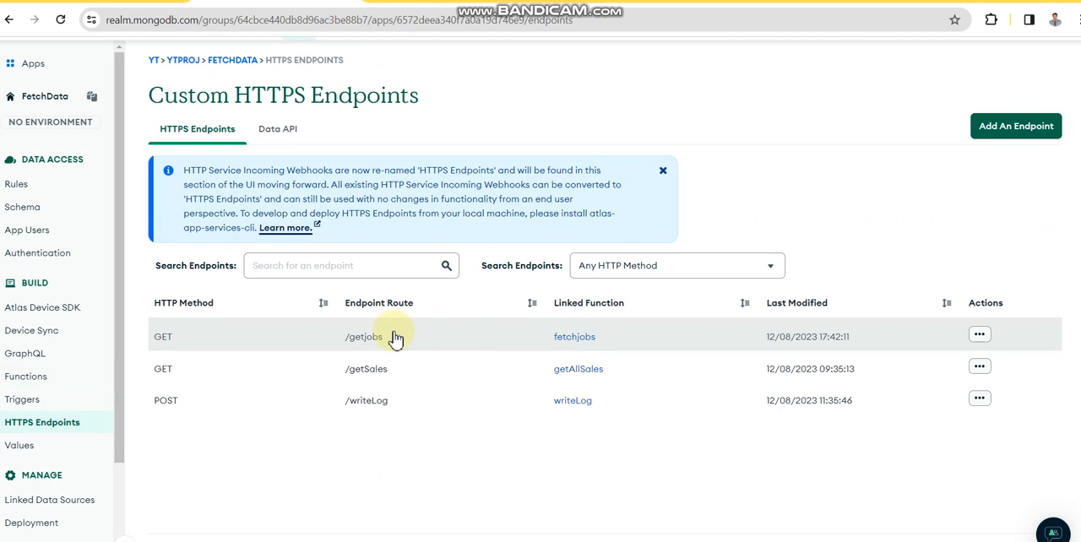
click(365, 336)
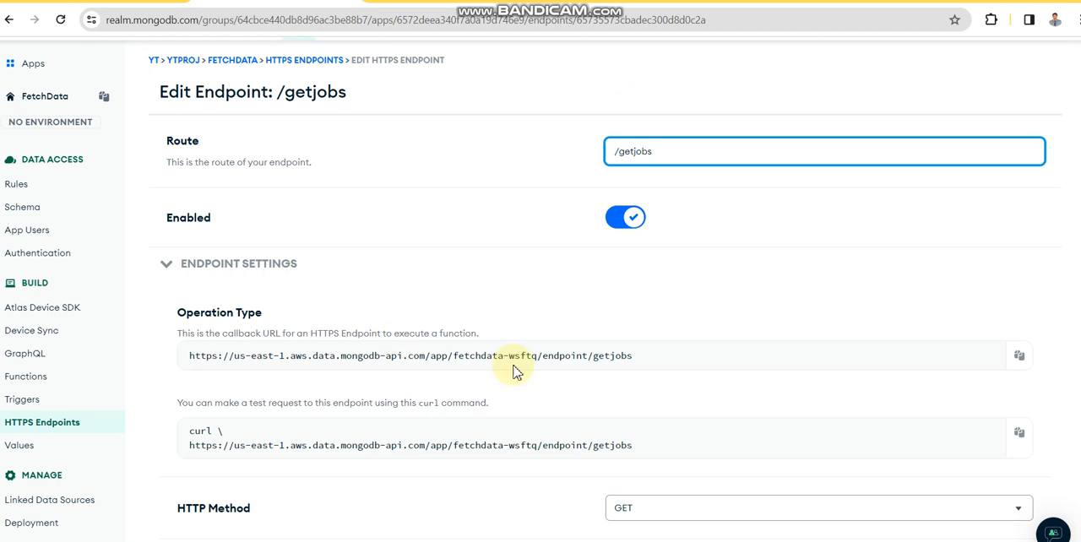
triple_click(405, 356)
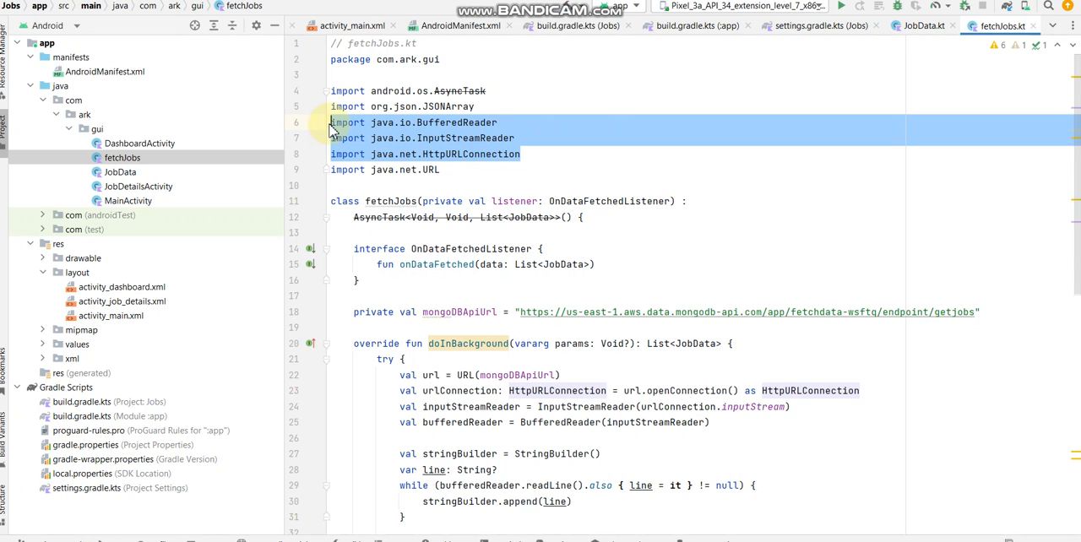
mouse_move(608, 109)
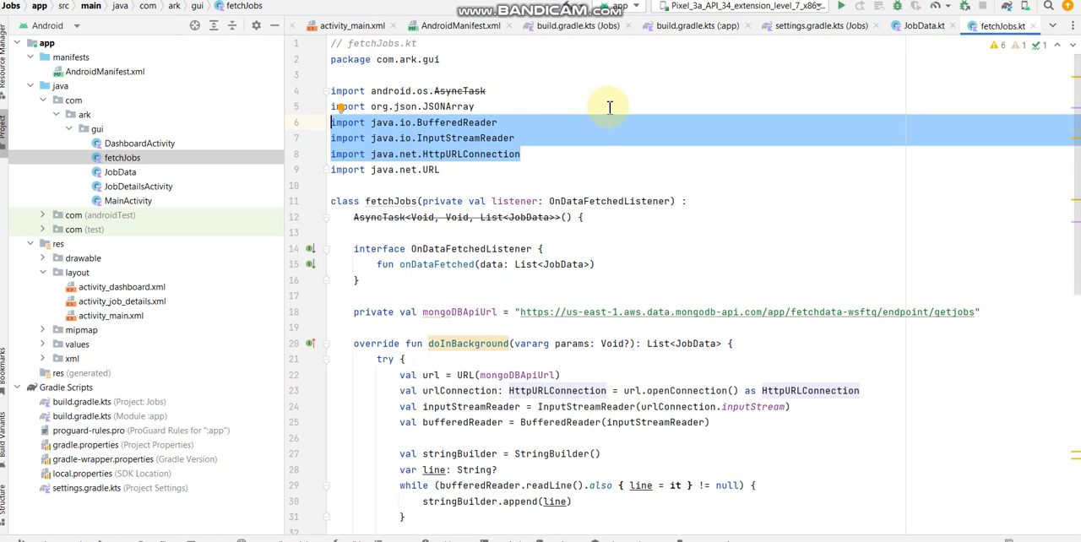
scroll(down, 3)
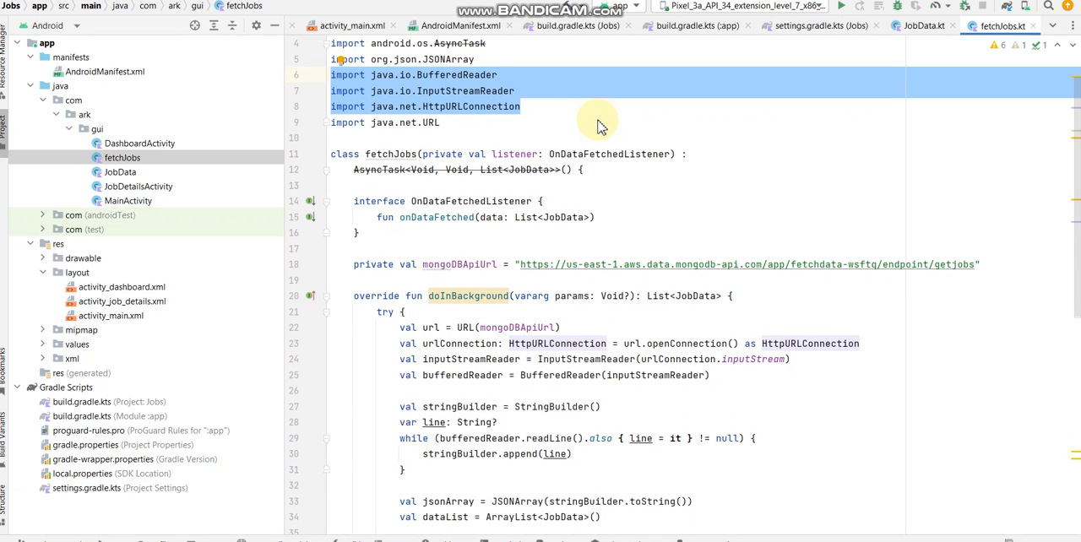
mouse_move(560, 125)
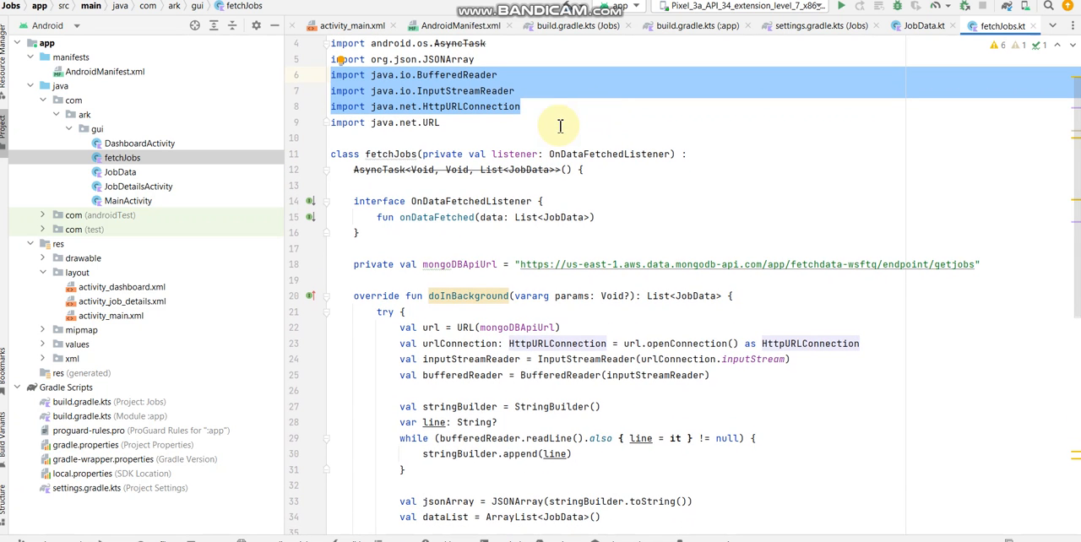
scroll(down, 3)
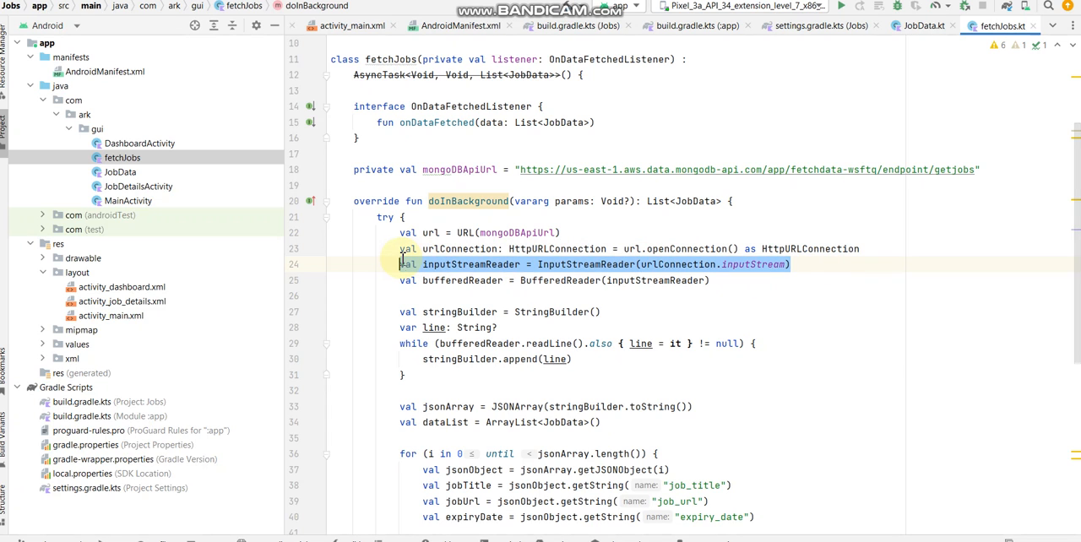
mouse_move(404, 265)
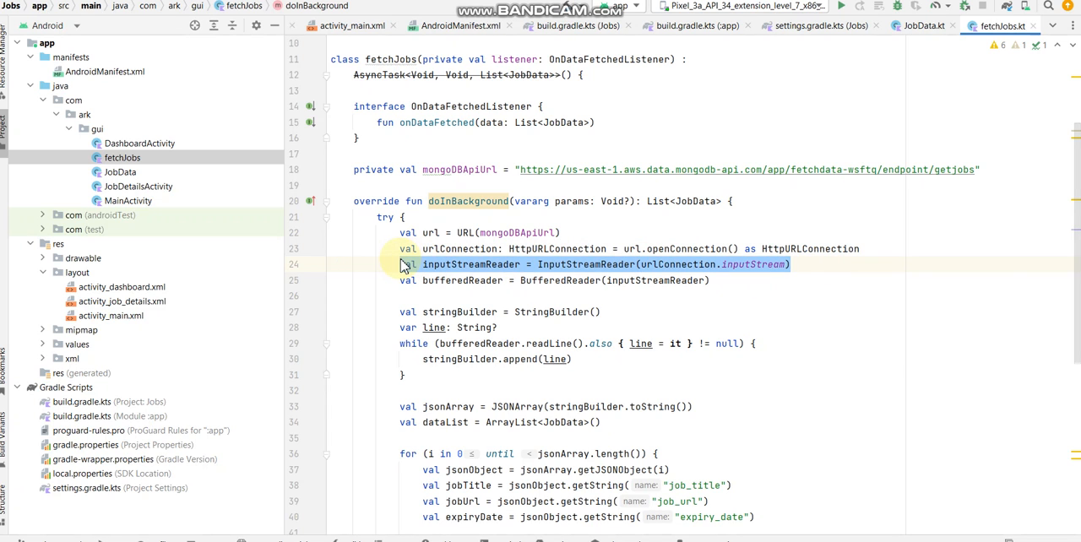
scroll(down, 3)
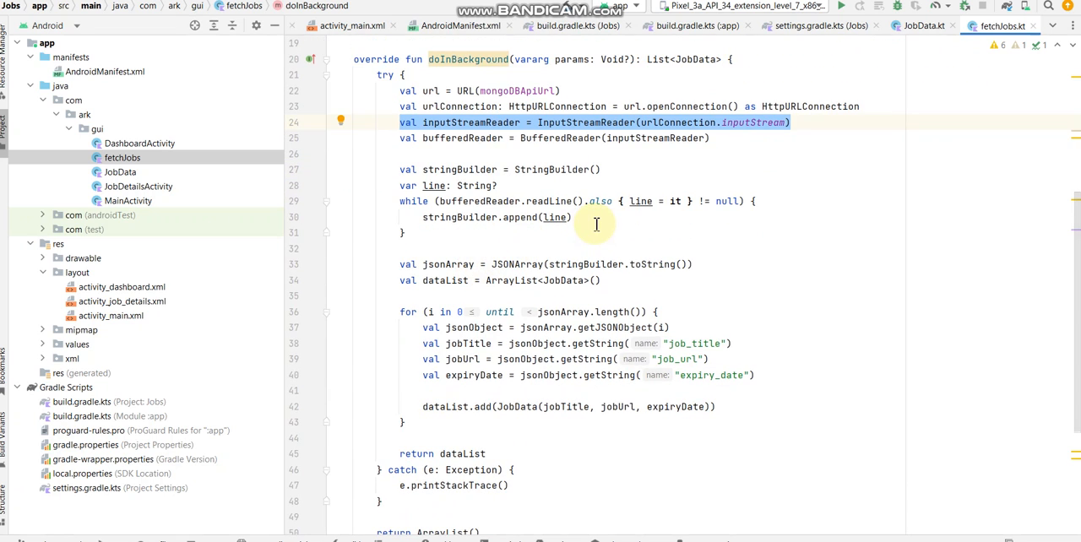
click(487, 281)
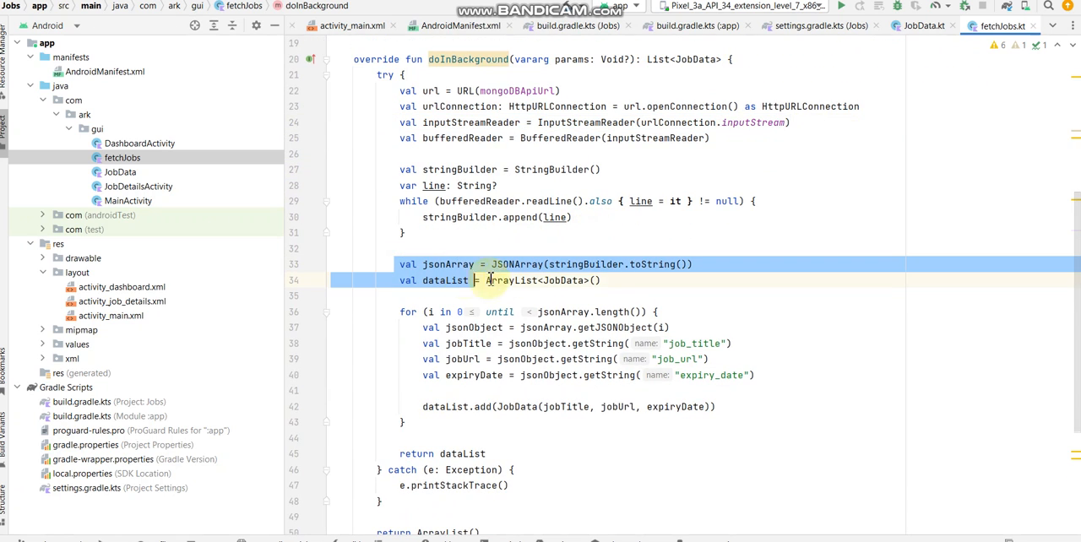
click(420, 328)
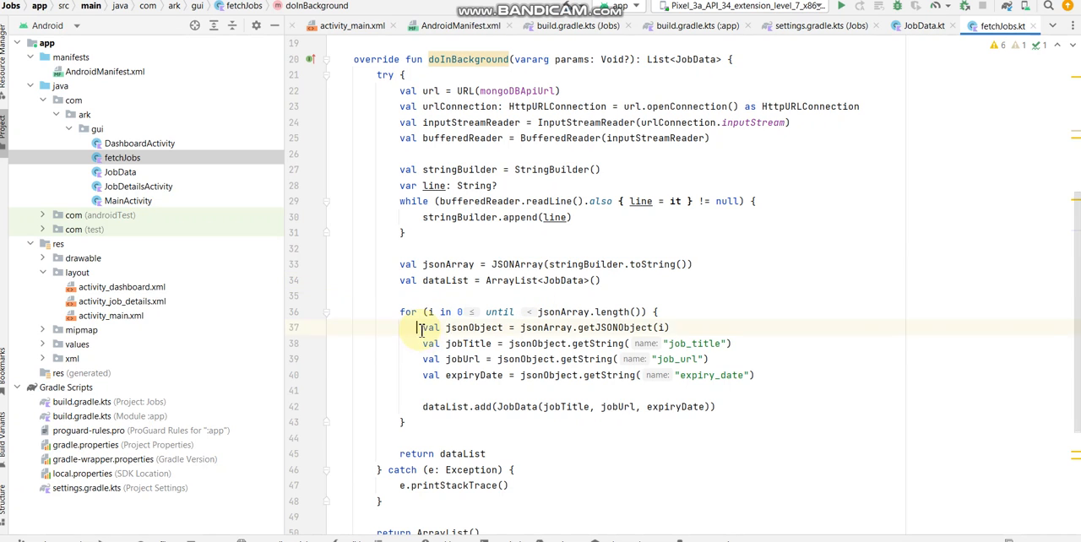
drag(418, 328, 756, 376)
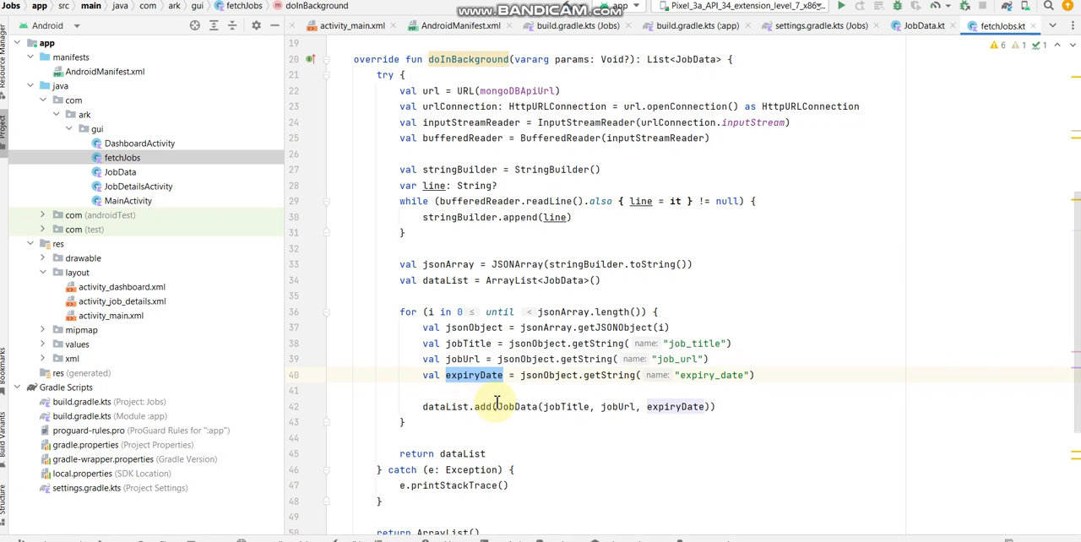
scroll(down, 3)
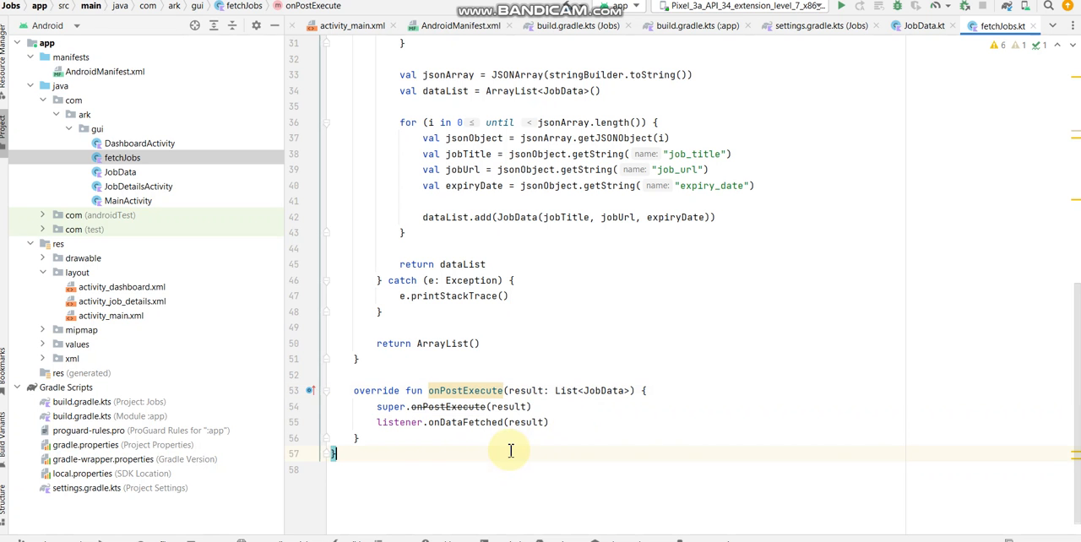
Scroll through fetchJobs.kt around onPostExecute, then open JobDetailsActivity from the Project tree.
scroll(up, 3)
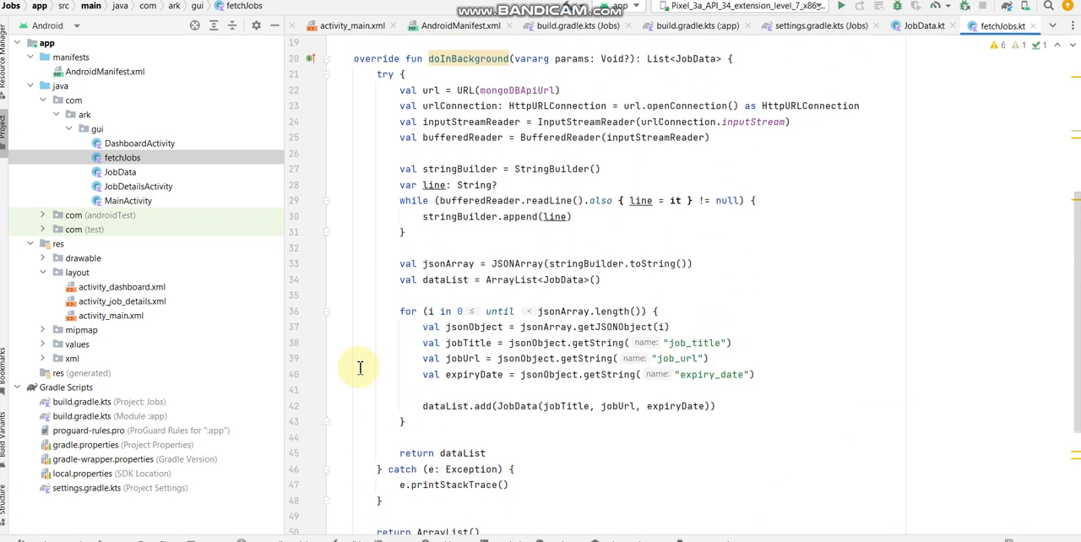
scroll(up, 3)
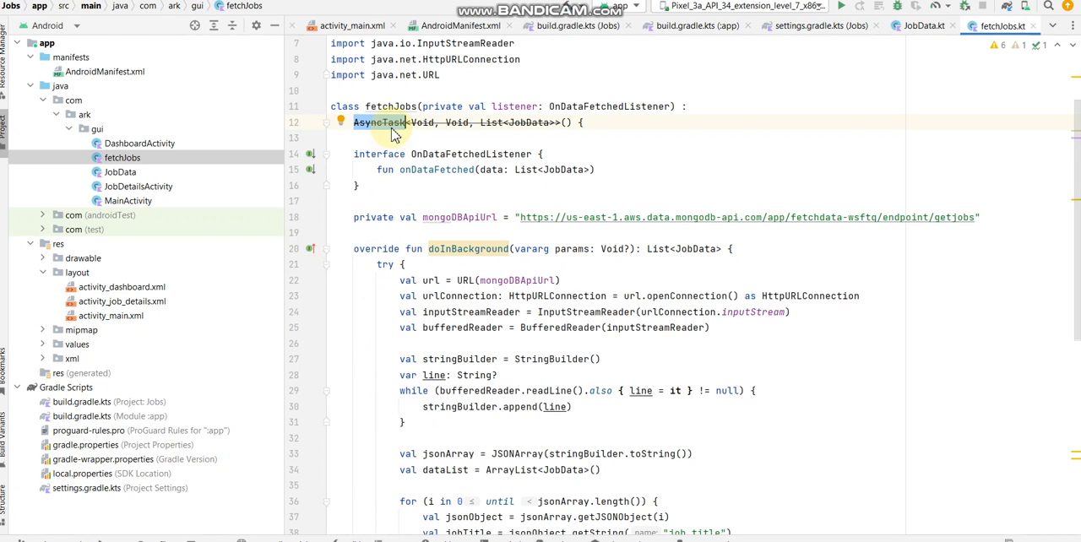
click(370, 201)
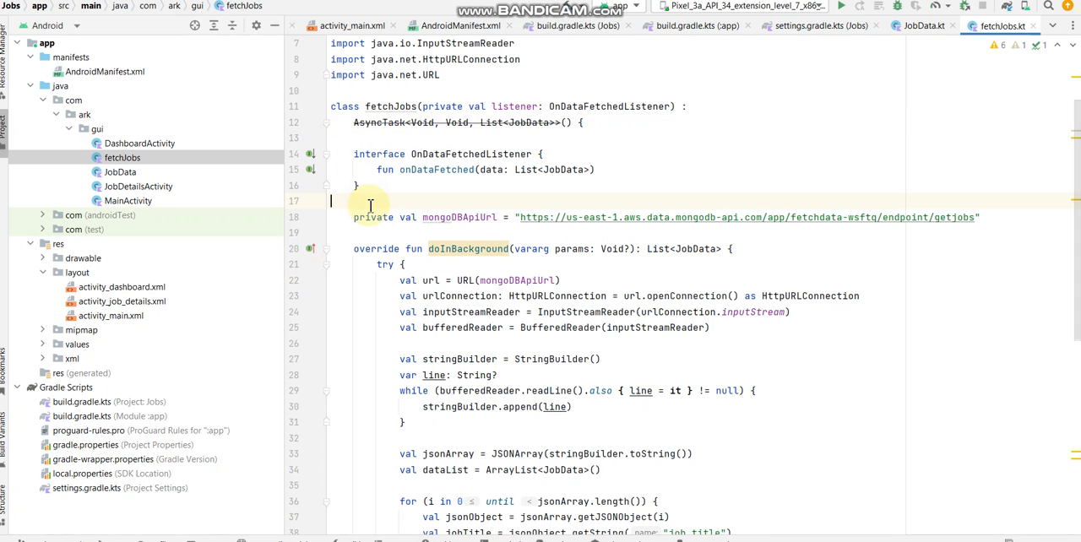
scroll(down, 3)
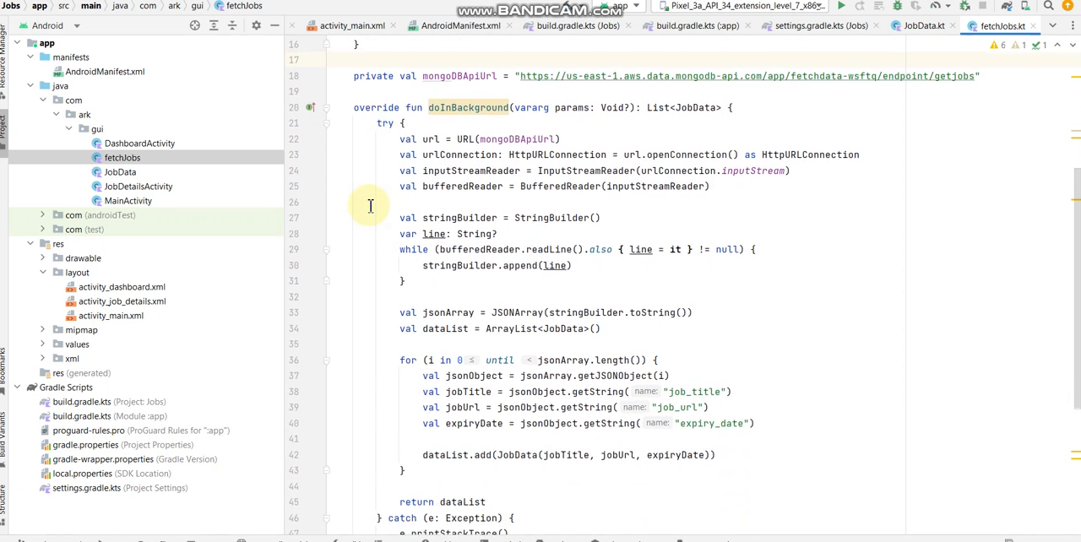
scroll(down, 3)
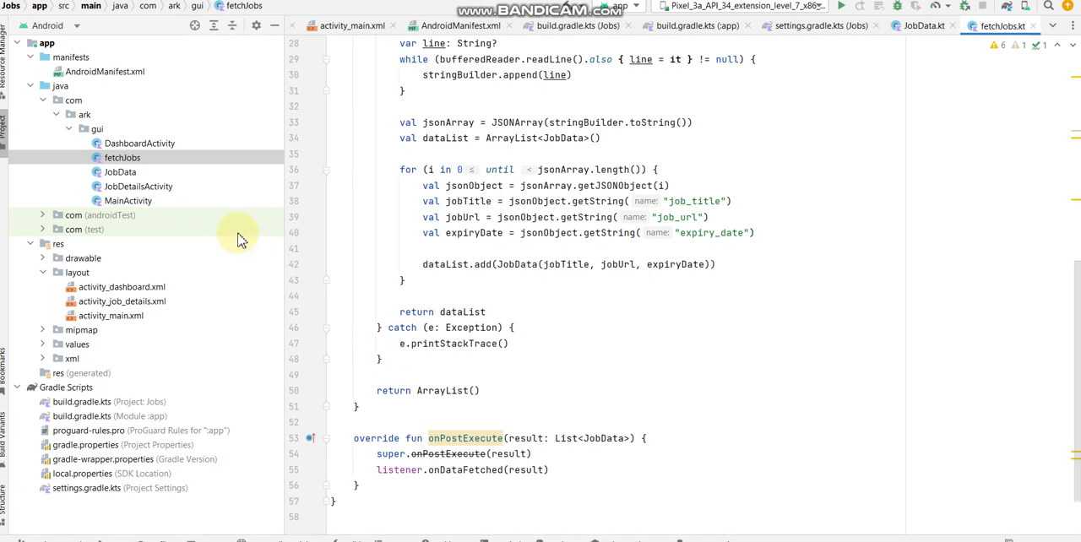
click(138, 186)
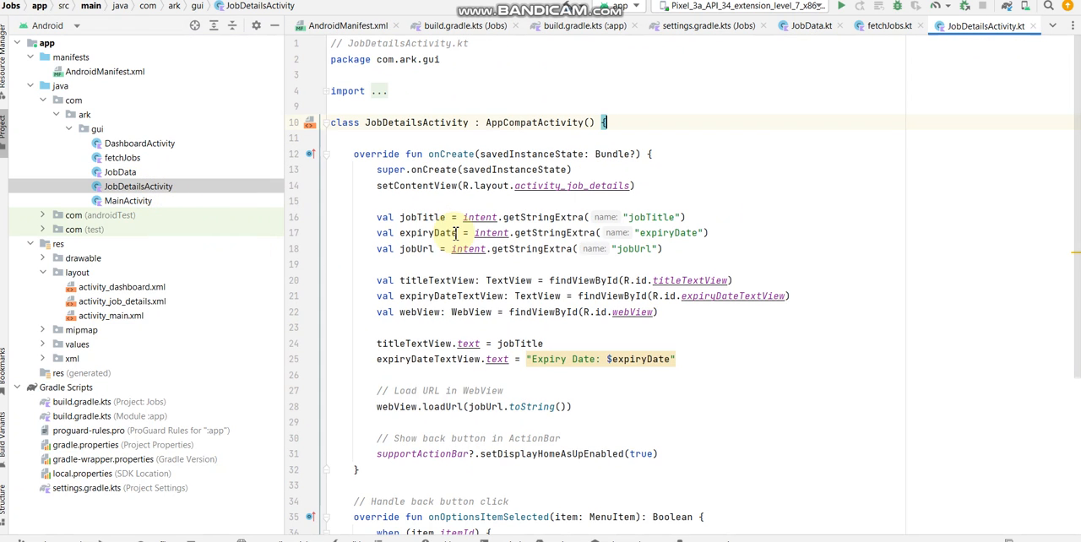
mouse_move(678, 153)
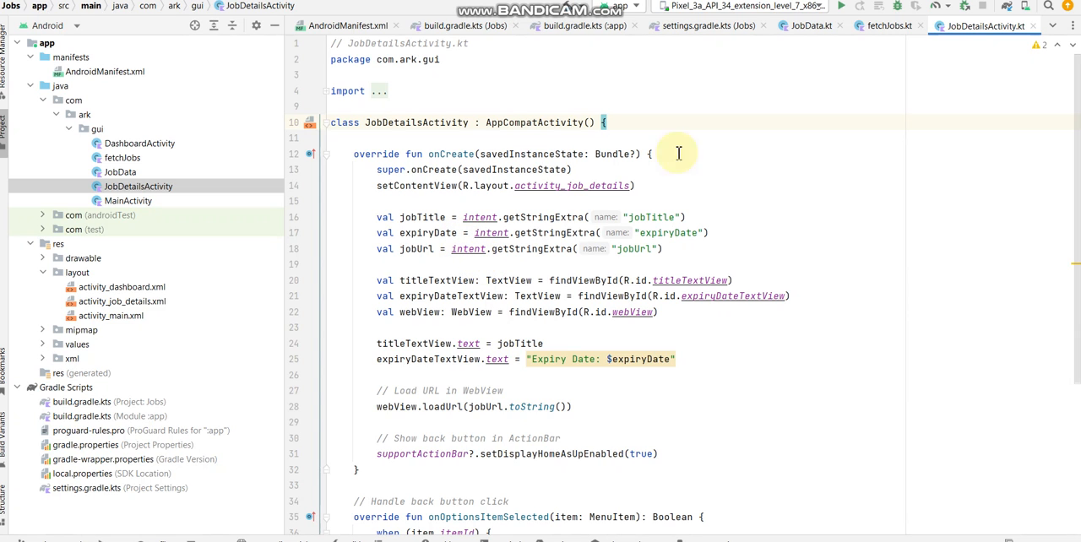
Open DashboardActivity, then the JobData class file.
click(984, 25)
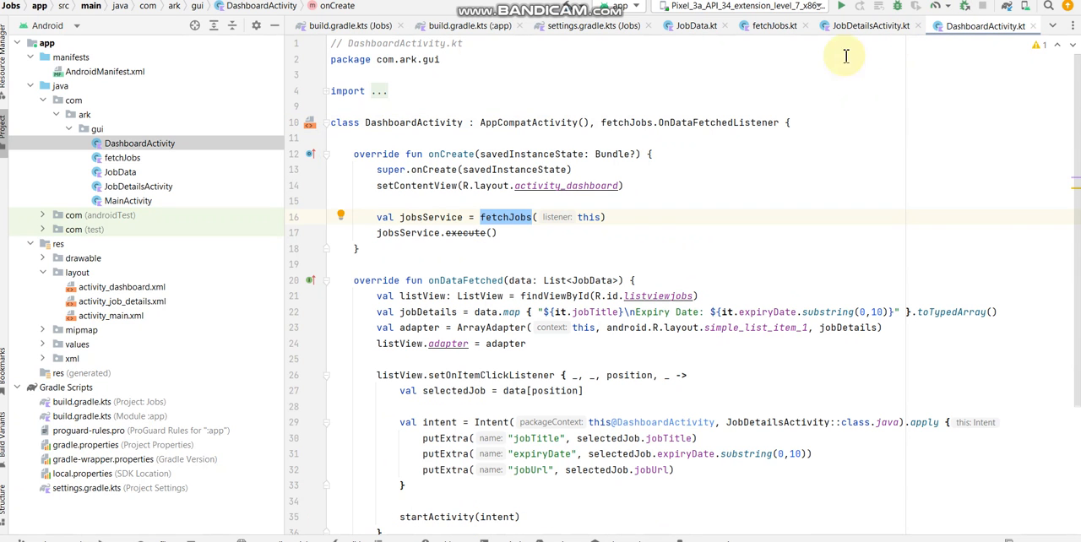
mouse_move(138, 185)
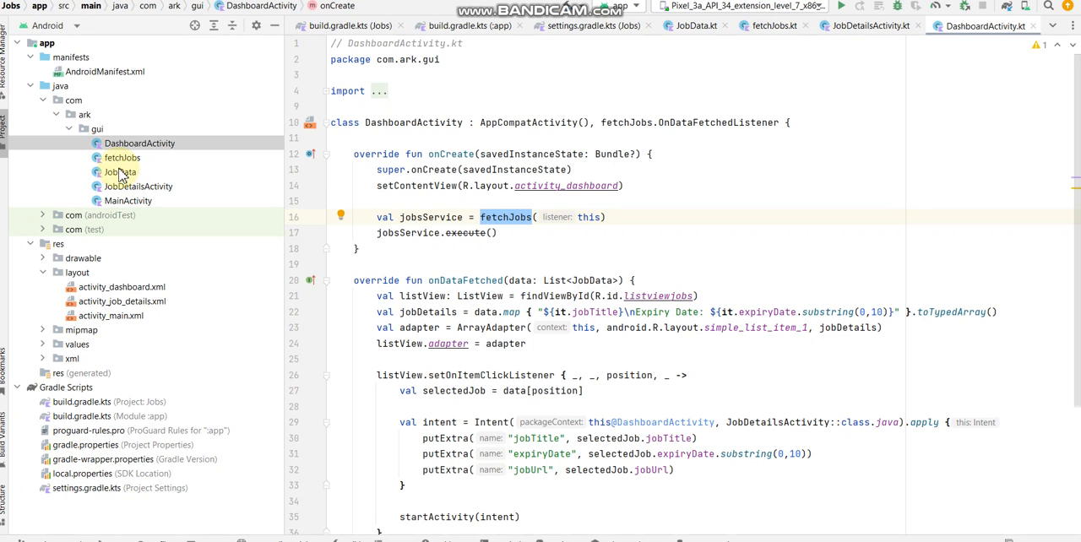
click(119, 172)
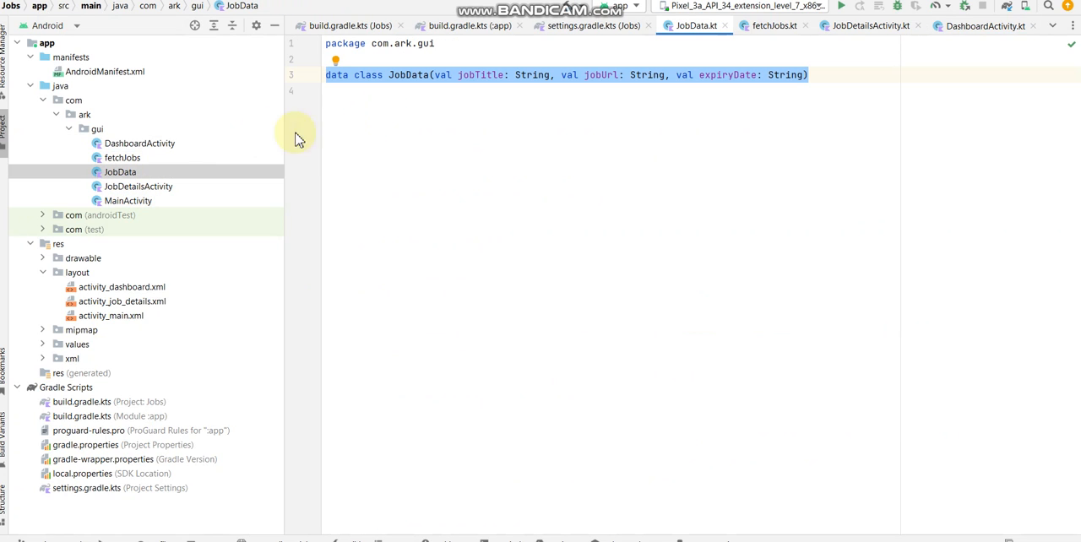
mouse_move(123, 158)
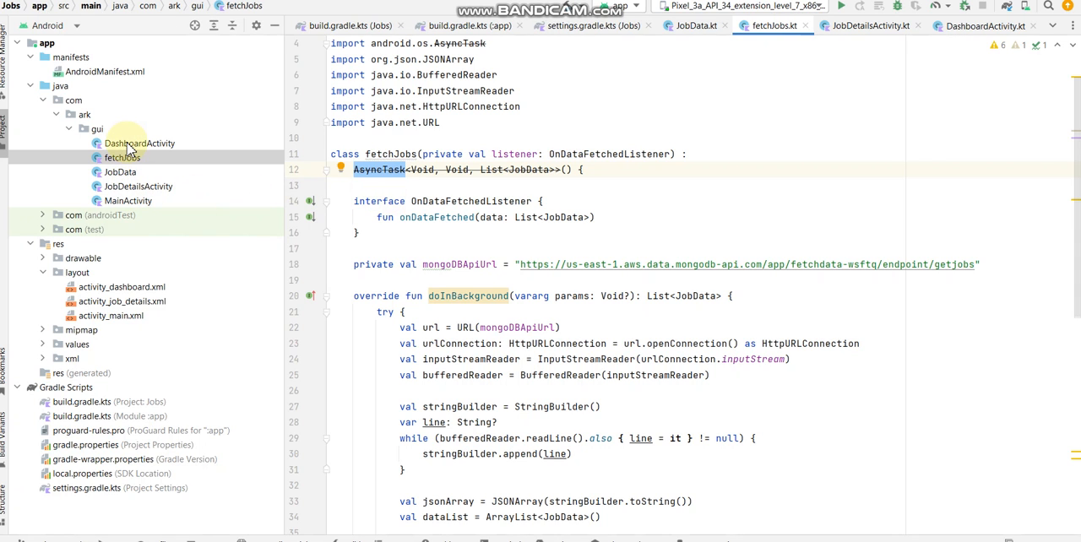
Reopen DashboardActivity.kt and highlight the fetchJobs call in onCreate.
click(139, 143)
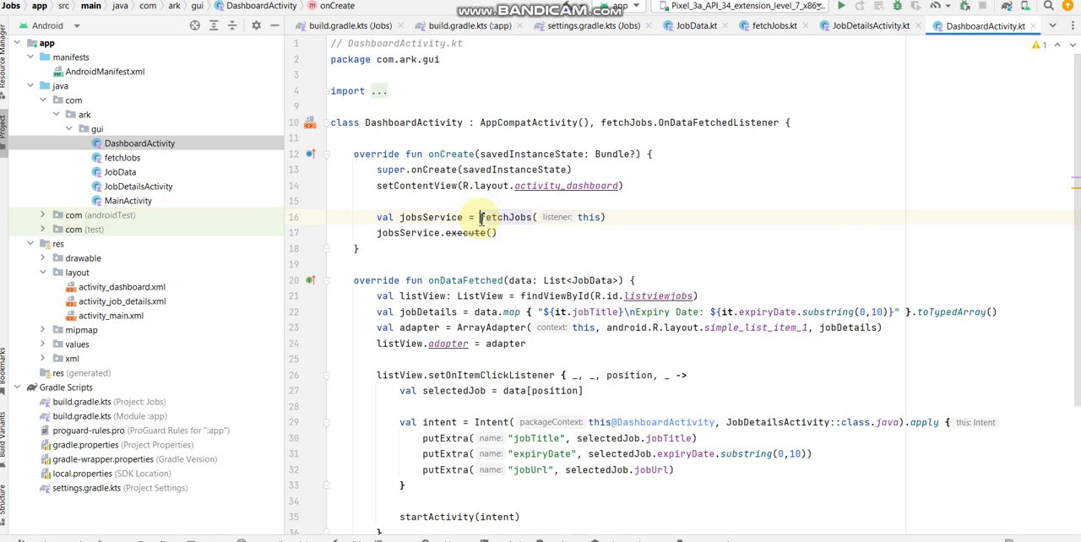
double_click(504, 217)
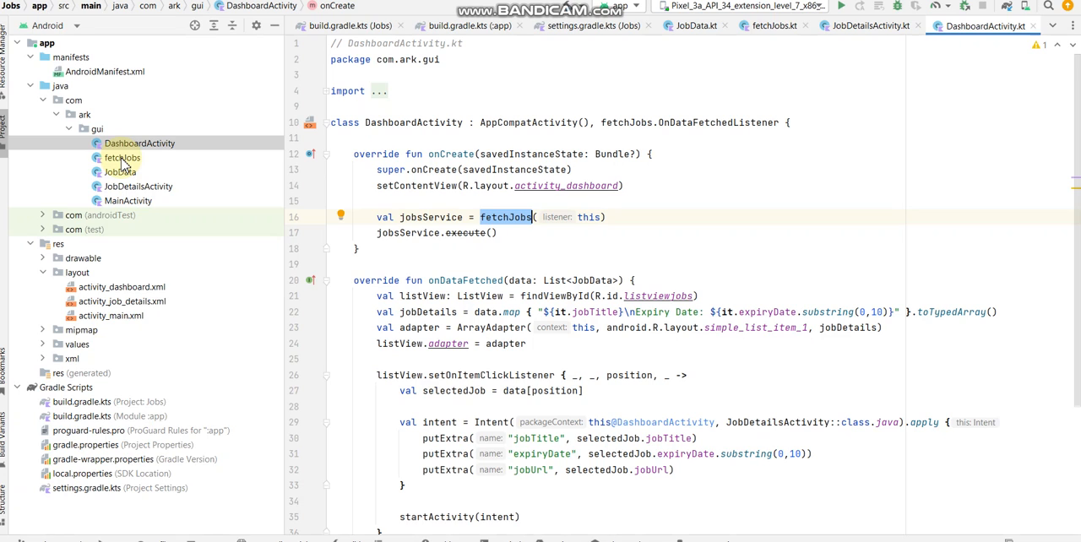
click(378, 217)
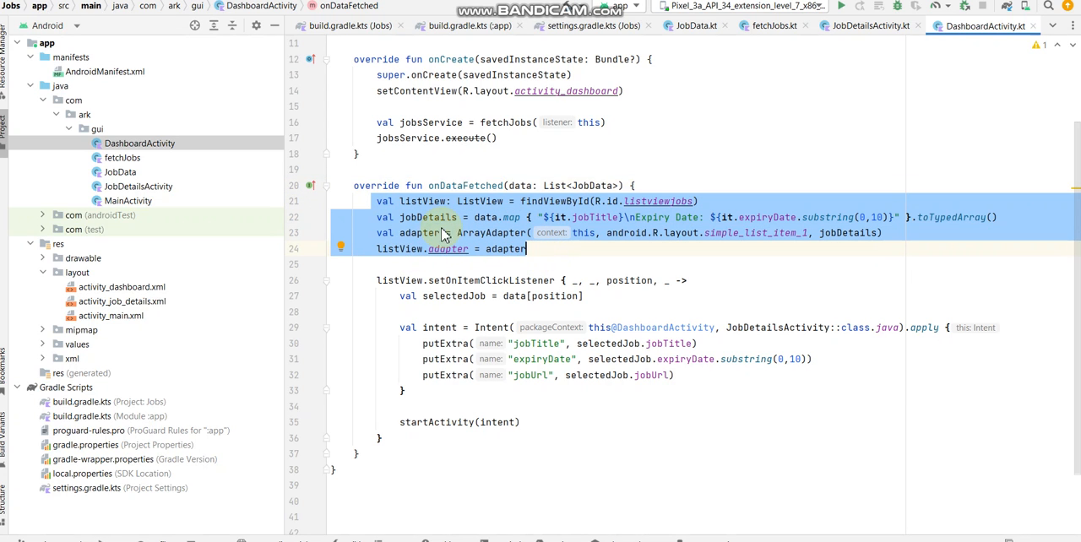
mouse_move(448, 249)
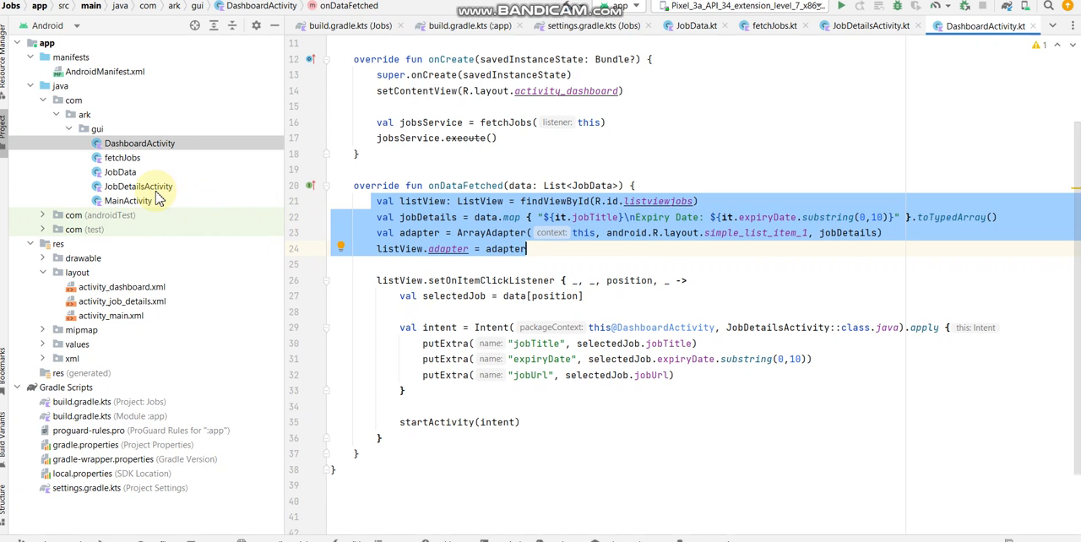
In JobDetailsActivity.kt, highlight the getStringExtra lines, jobTitle and webView.loadUrl, then scroll.
click(137, 185)
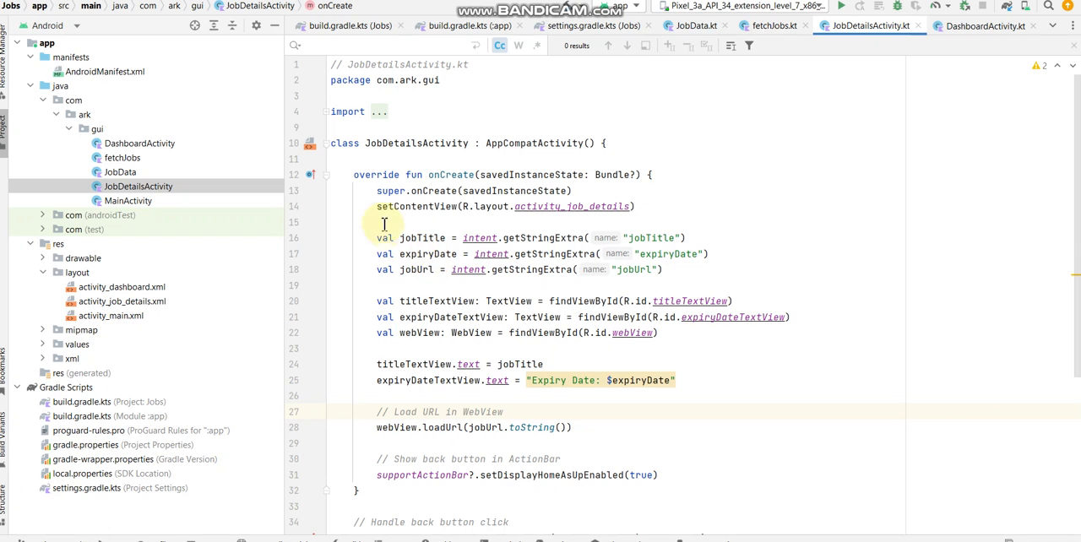
drag(384, 237, 676, 285)
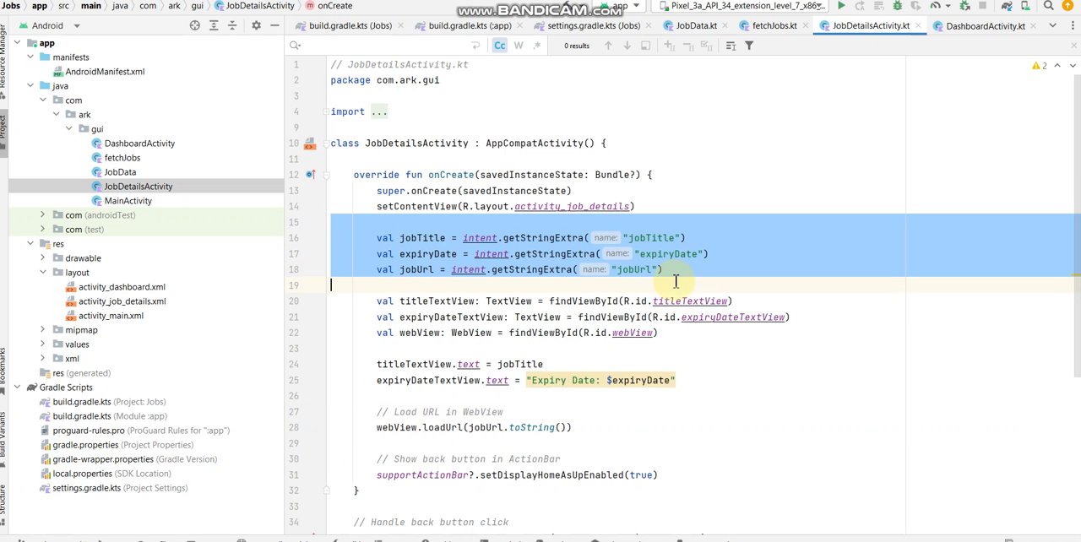
double_click(422, 238)
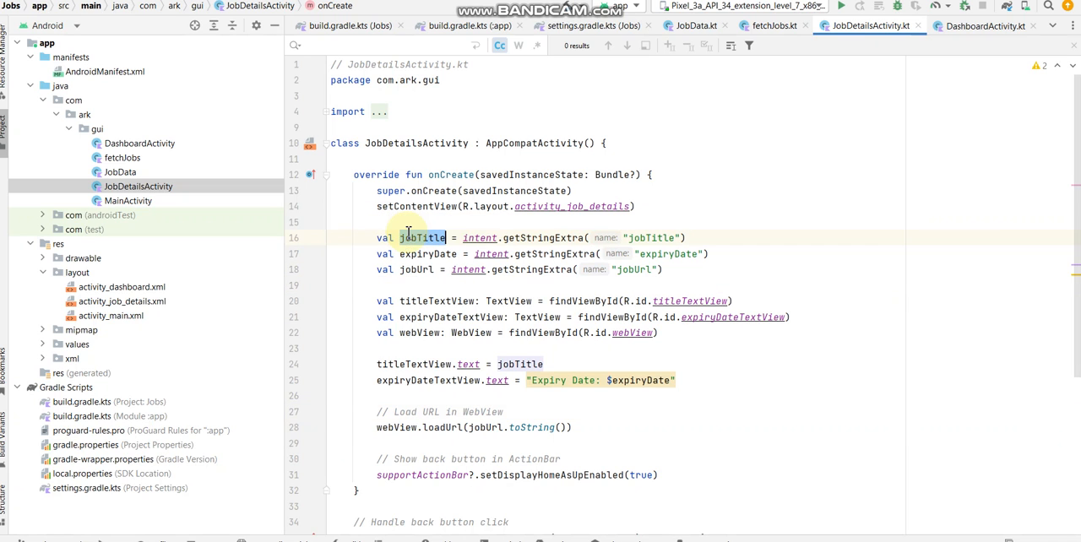
click(416, 269)
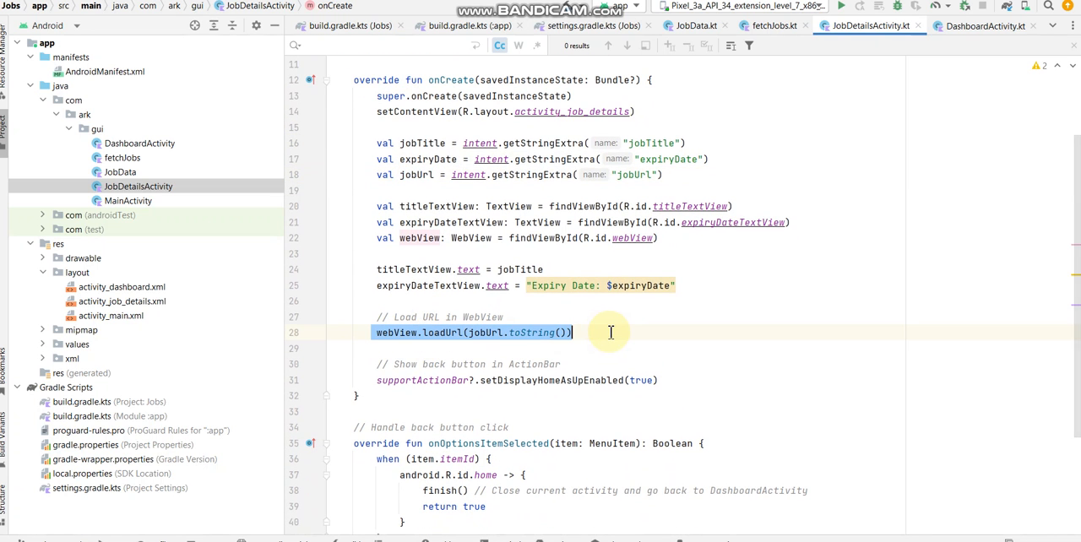
scroll(down, 3)
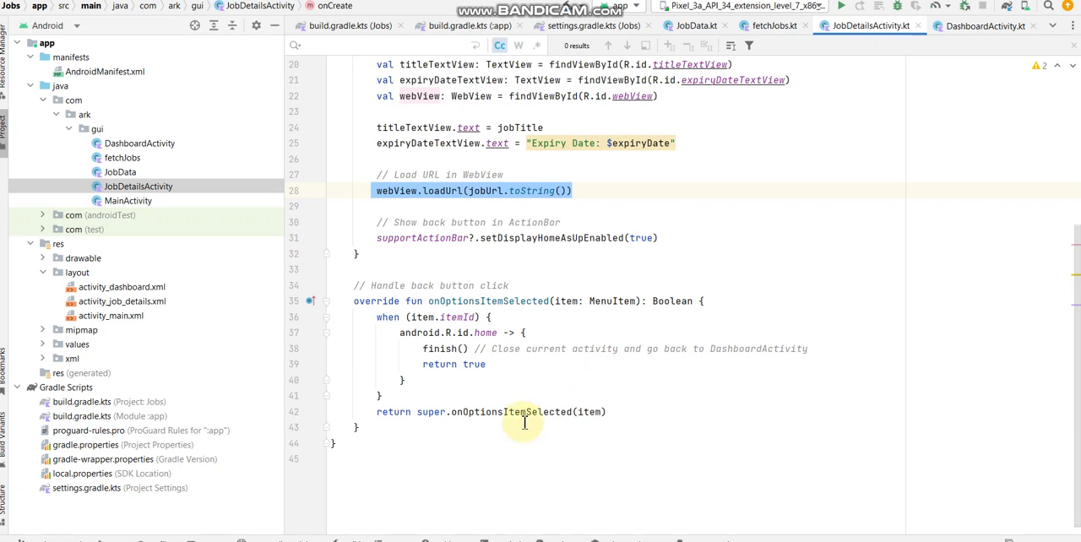
scroll(up, 3)
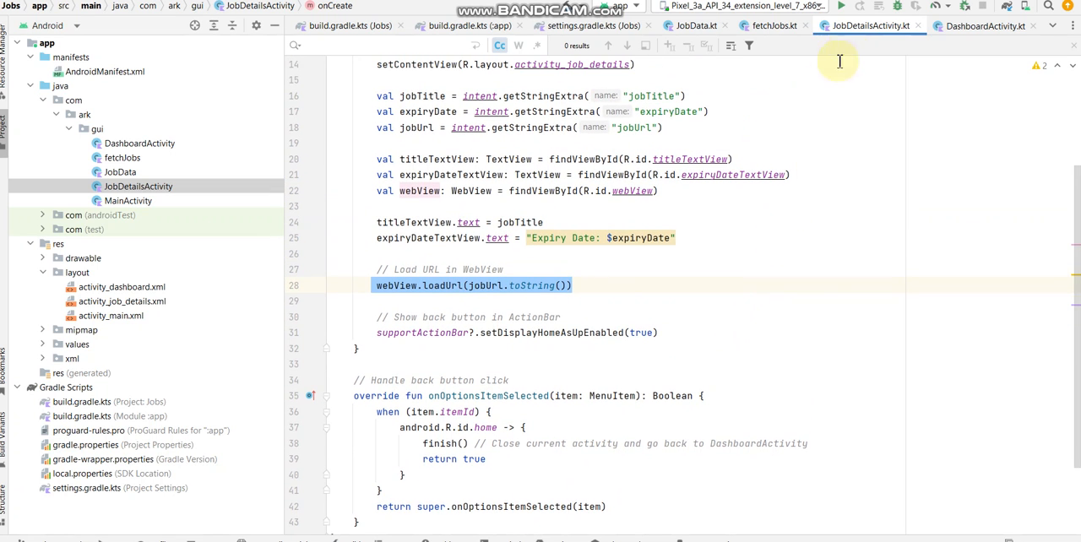